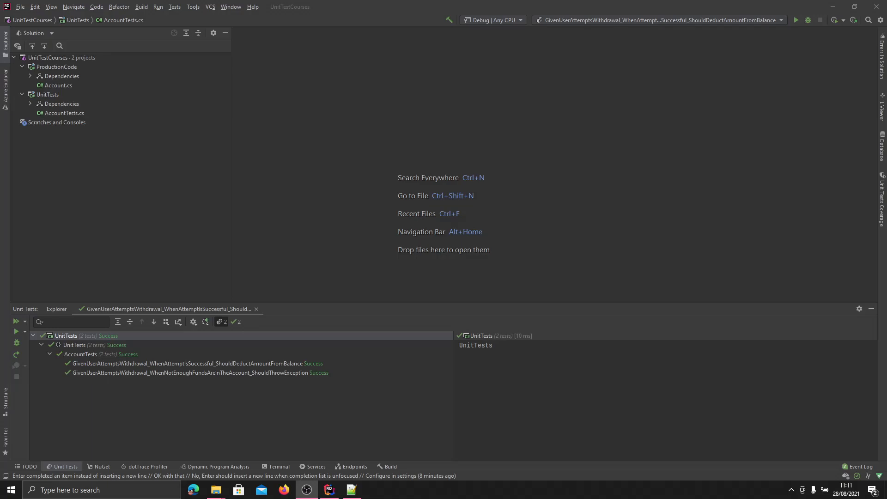
mouse_move(198, 178)
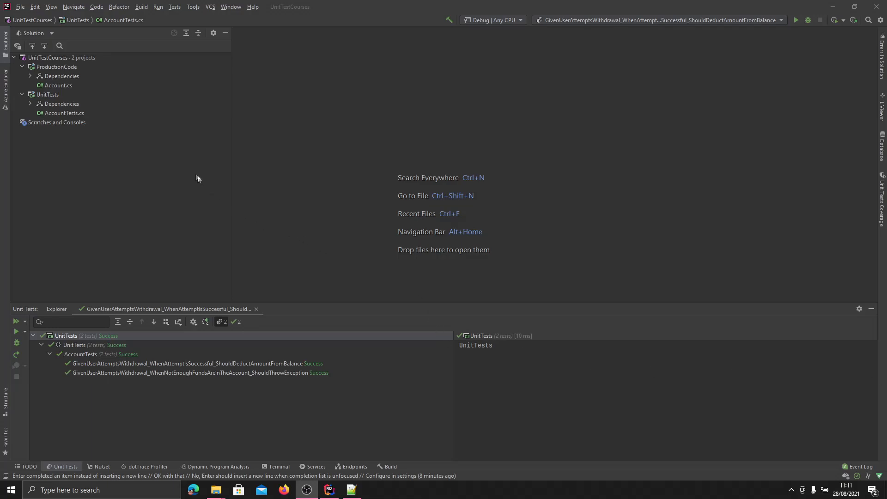
Step: Create a new Transaction class file in the ProductionCode project
right_click(56, 66)
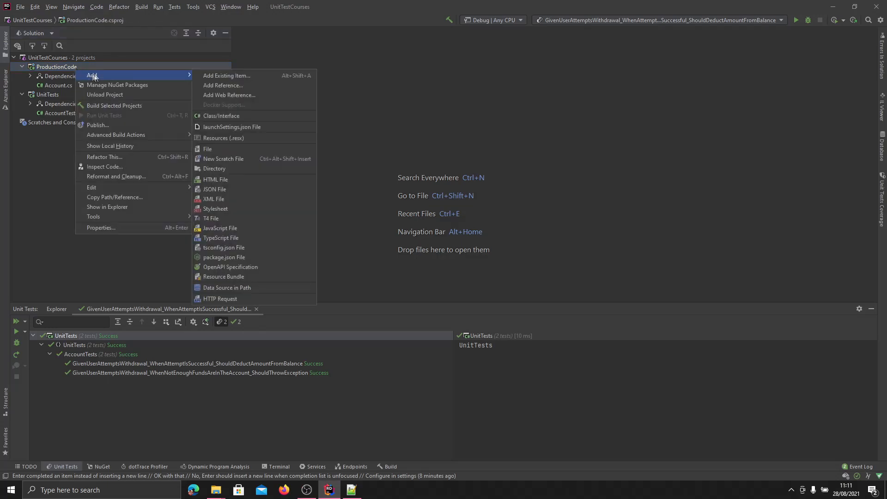
left_click(221, 115)
type("Transaction")
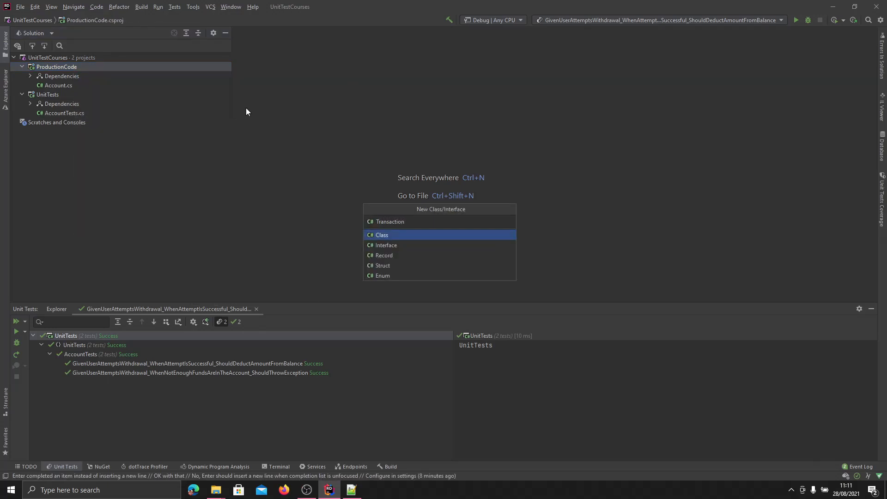
left_click(382, 234)
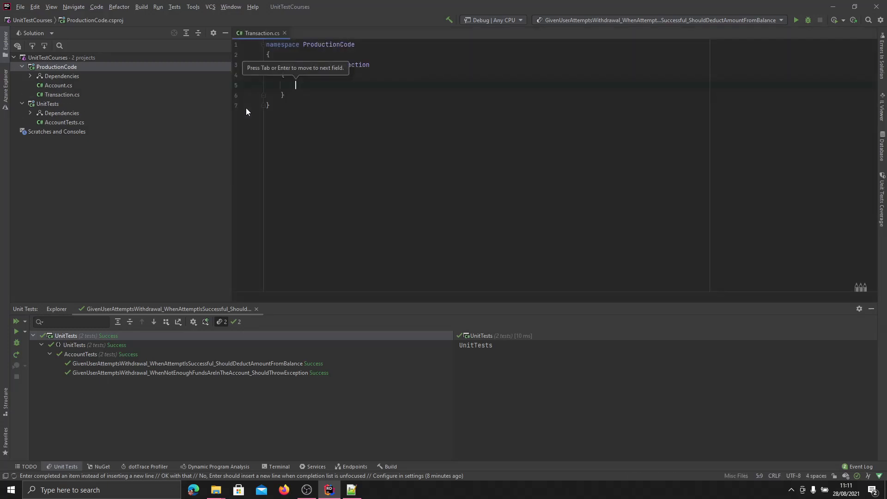
left_click(61, 94)
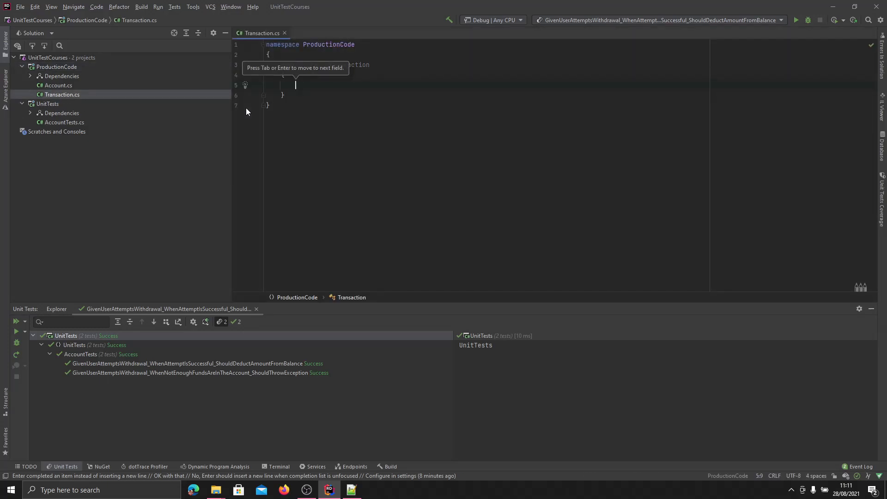
Step: Add auto-properties decimal Amount and DateTime DateAndTimeOfTransaction with get/set
type("public")
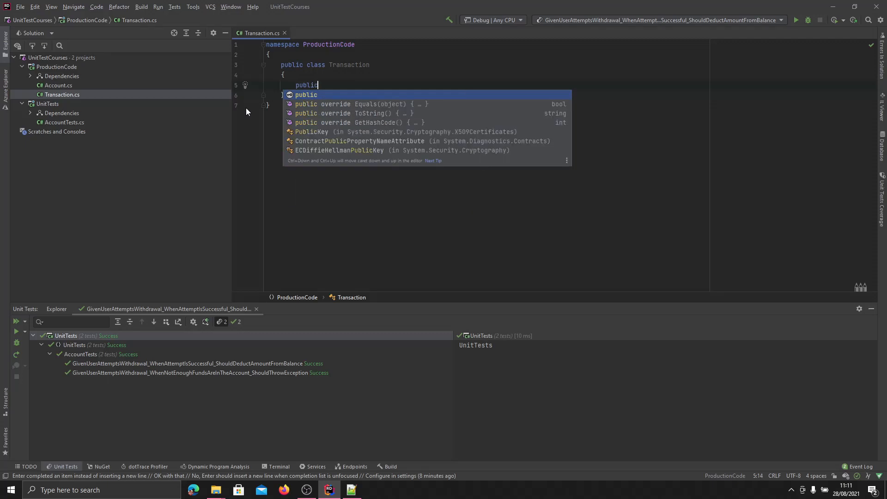
type("decimal A")
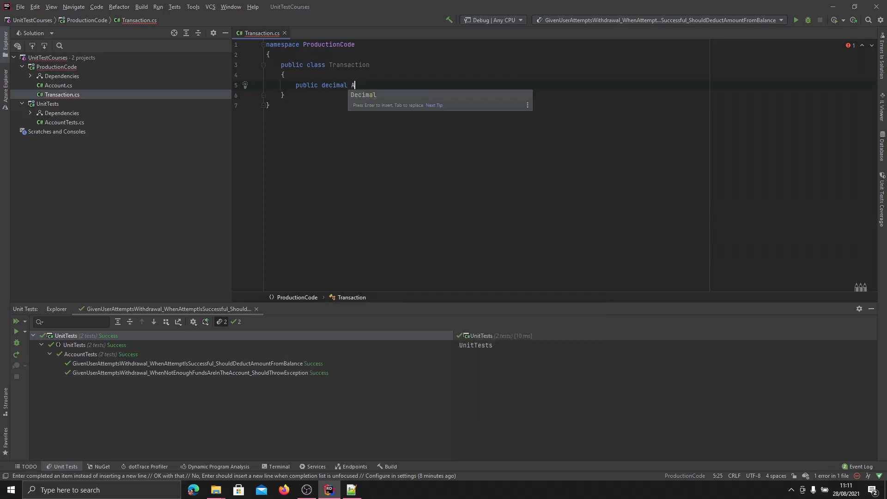
type("mount { get; }")
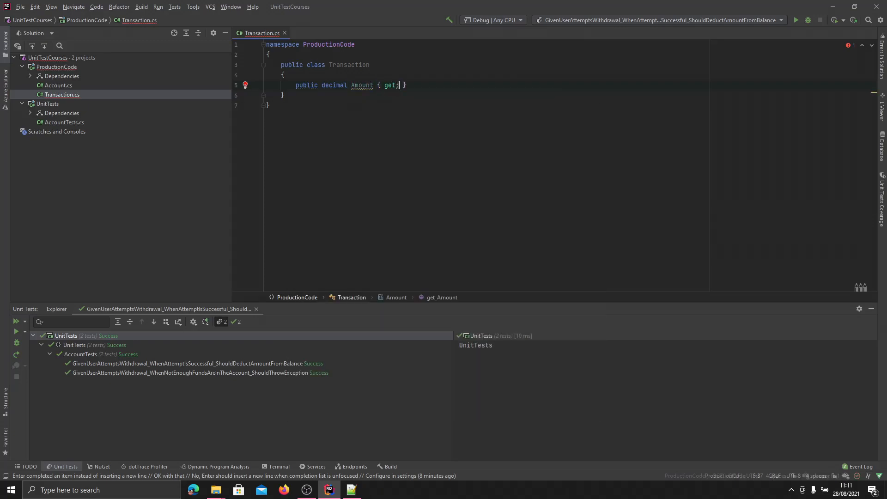
type("set;")
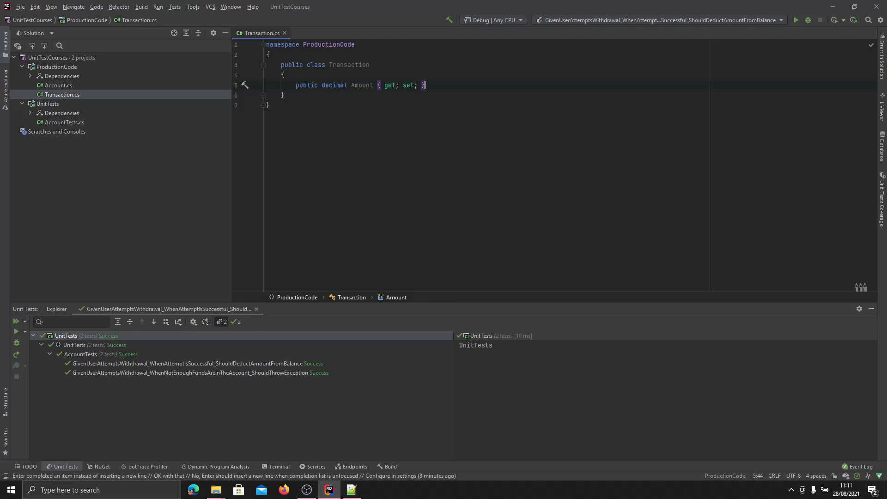
type("public")
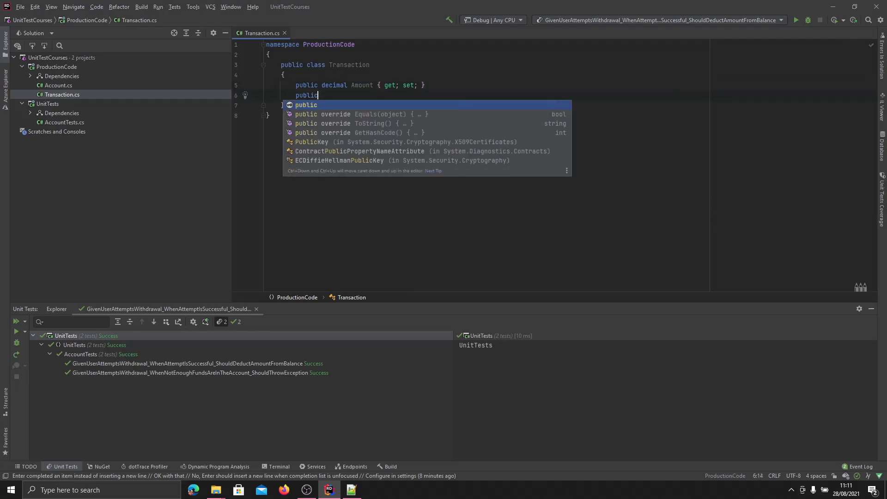
type("DateTime")
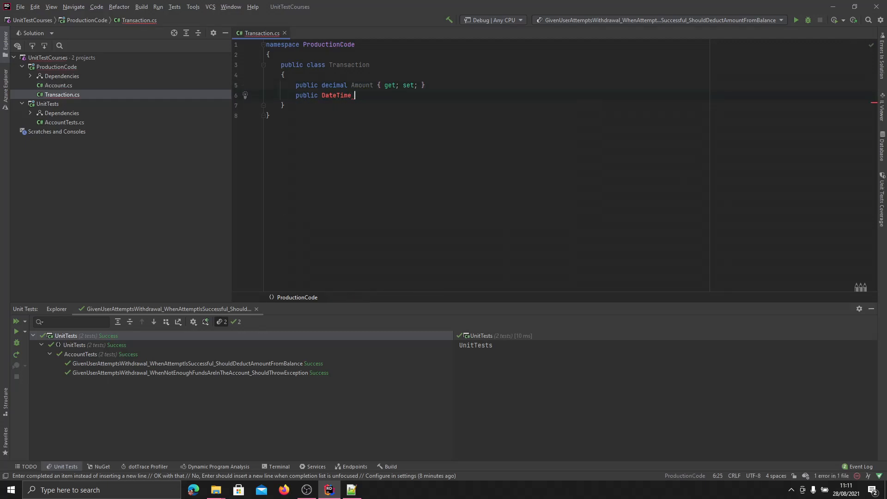
type("_DateAnd")
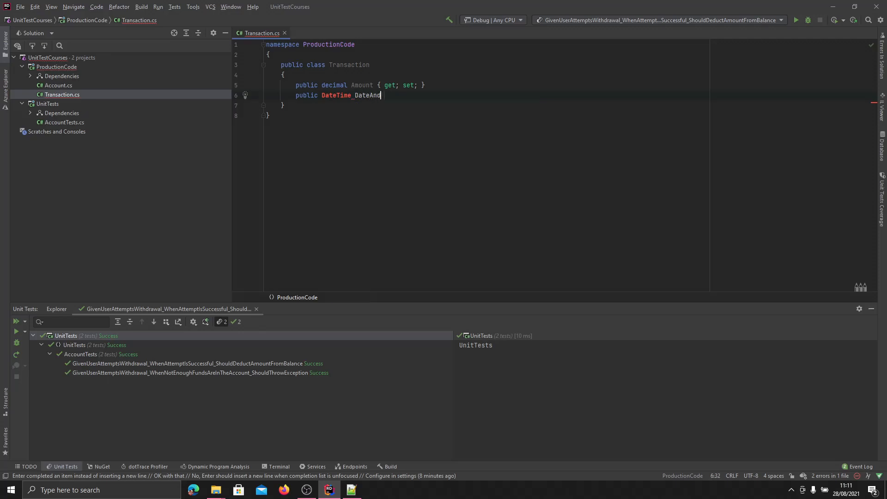
type("TimeOfTransaction { get;s}}")
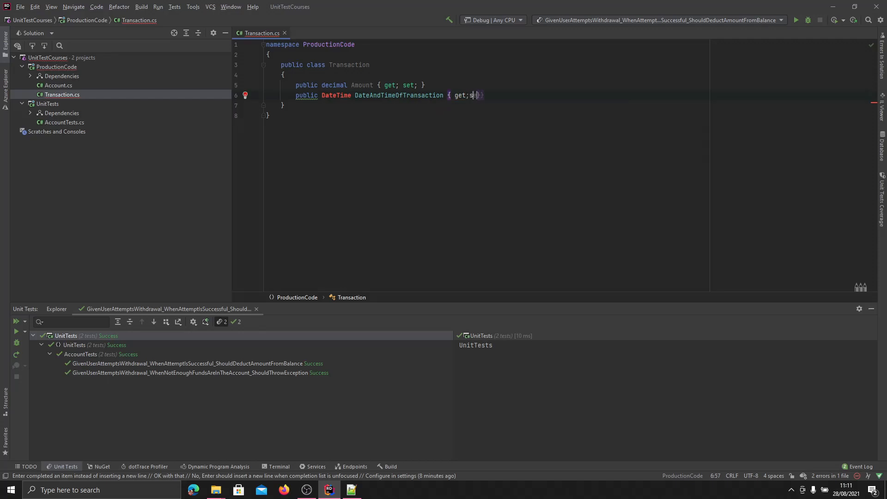
type("et; }")
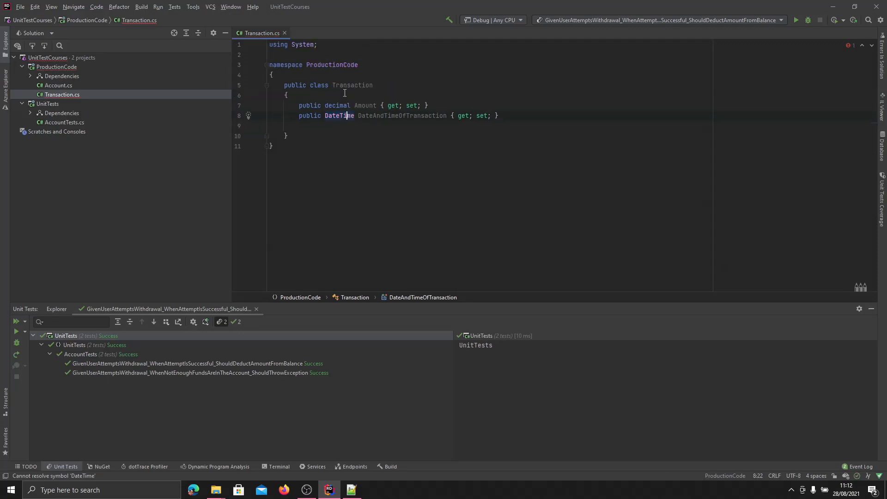
Step: Create a TransactionStatus enum file in ProductionCode
right_click(56, 66)
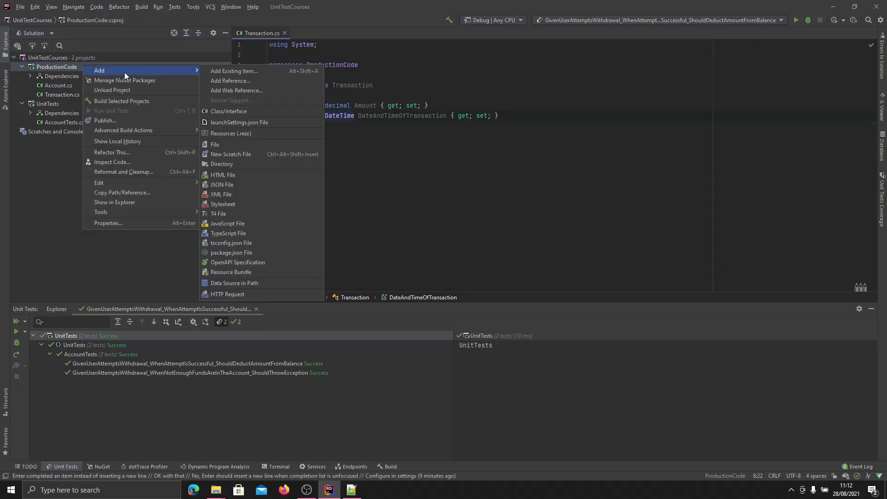
left_click(228, 111)
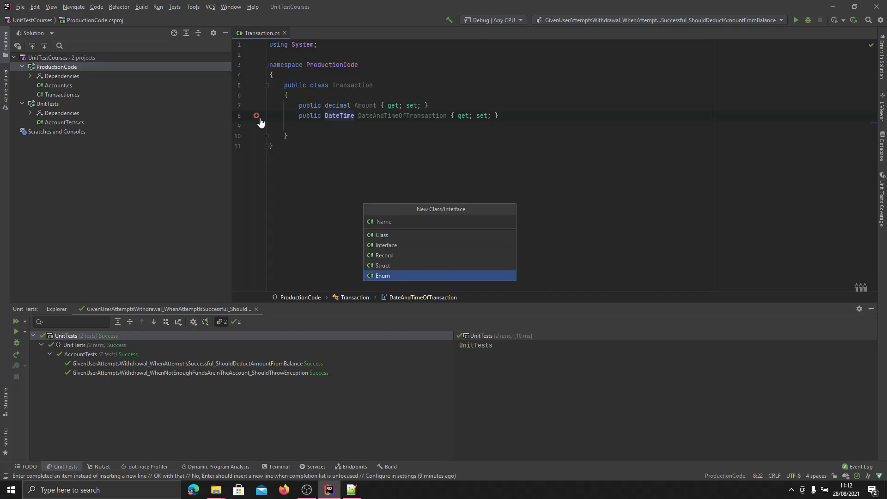
type("Transactio")
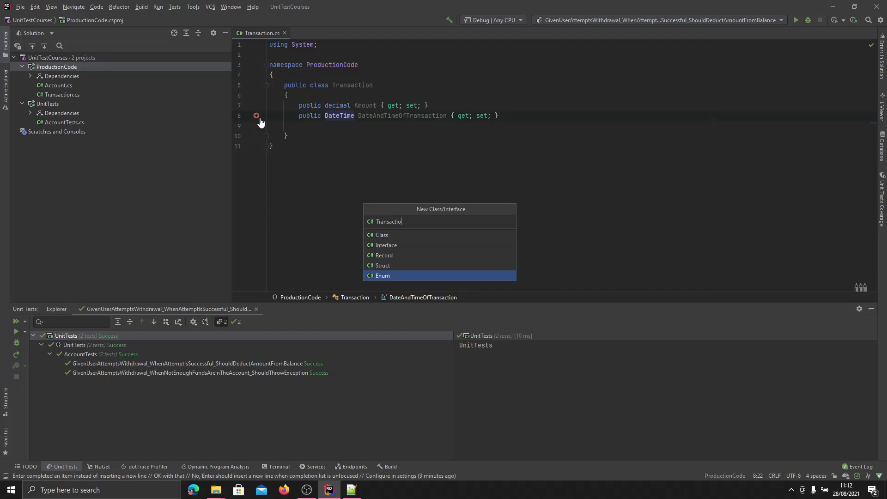
key("Escape")
type("Accepted,")
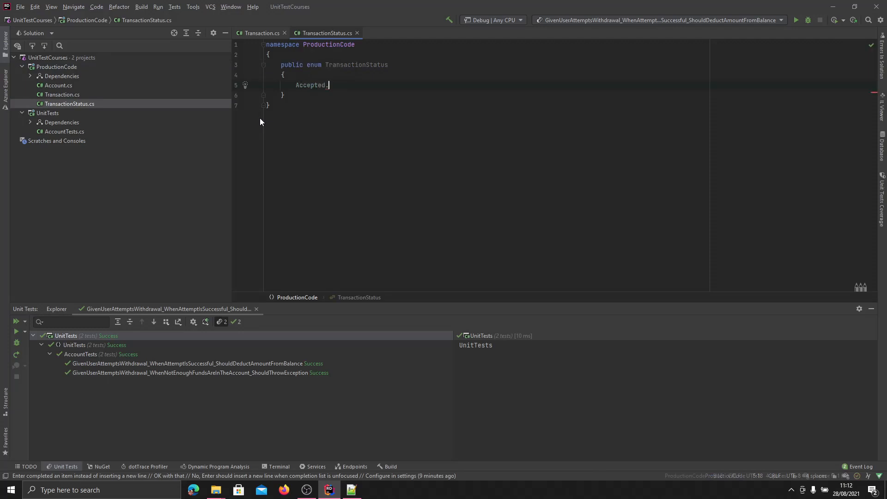
Step: Fill the enum with the values Accepted, Pending and Declined
type("Pending")
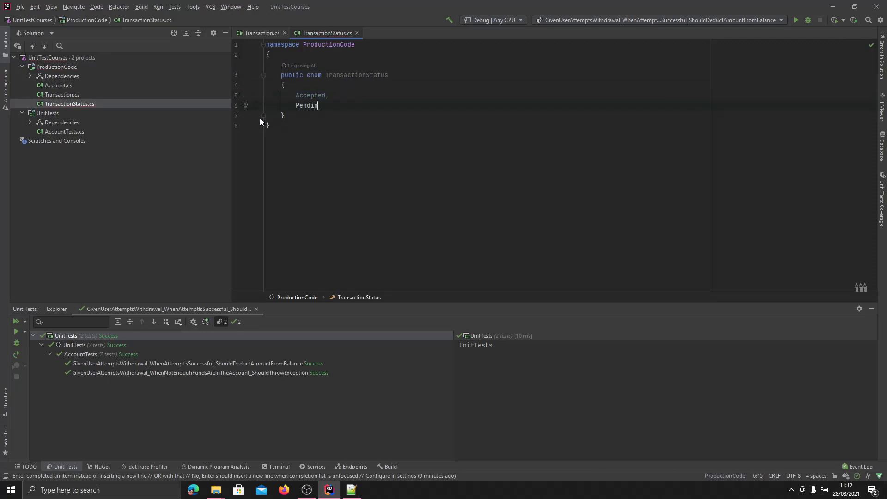
type("g,")
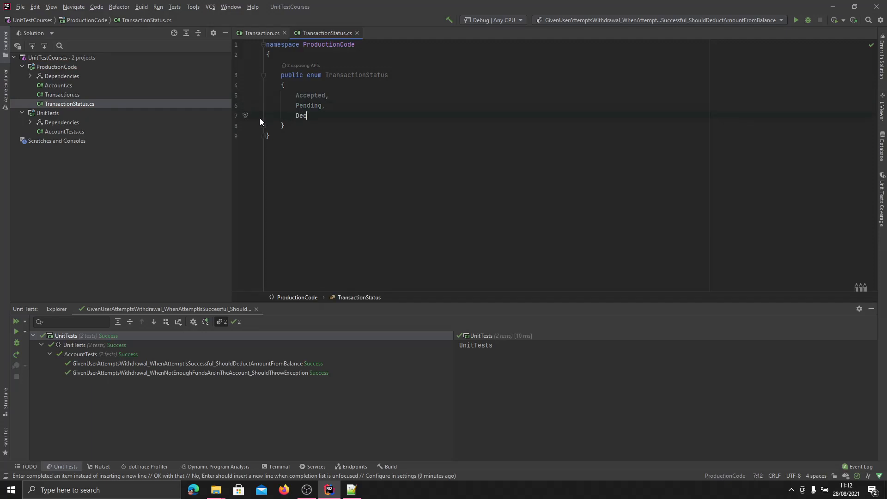
type("lined")
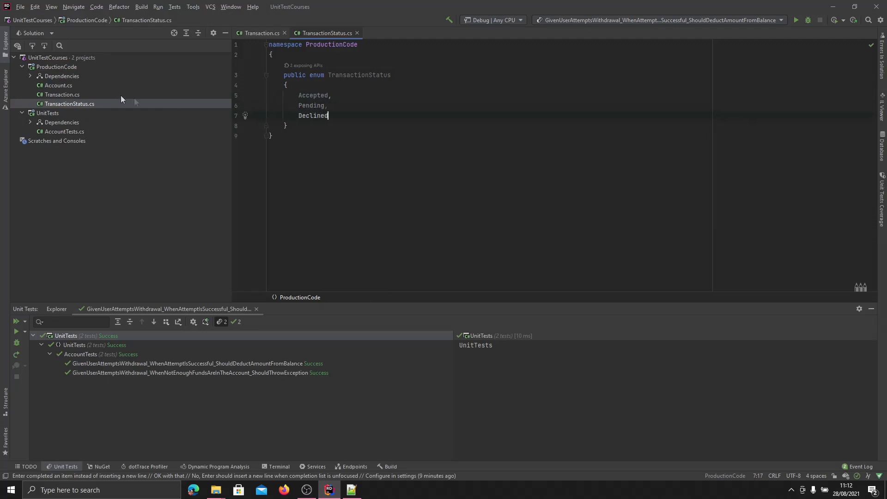
Step: Add a public TransactionStatus Status { get; set; } property to Transaction and start a constructor
left_click(62, 94)
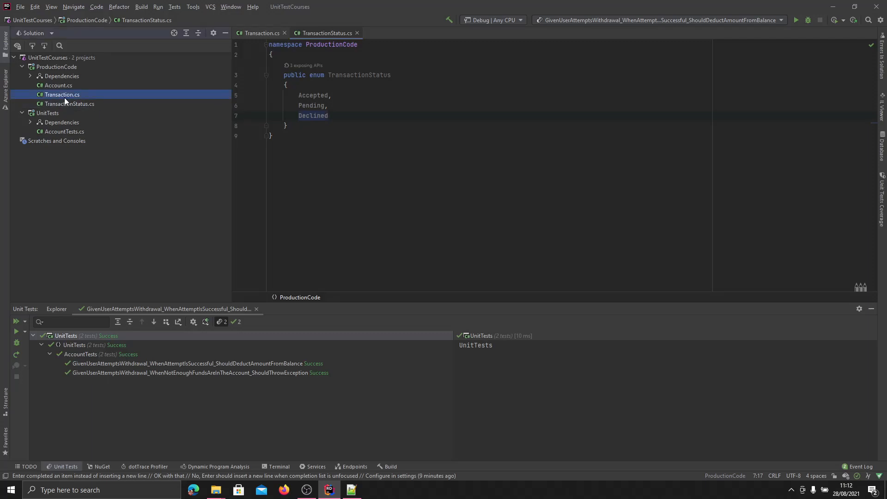
left_click(259, 33)
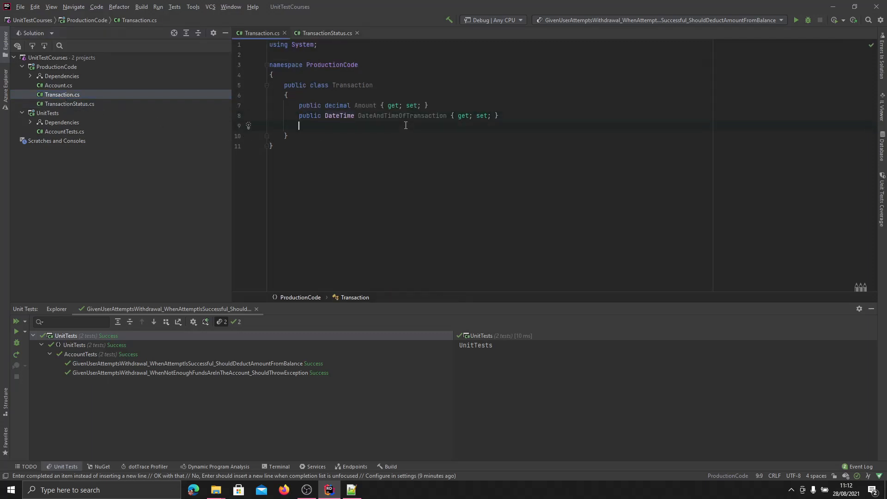
type("public Trans")
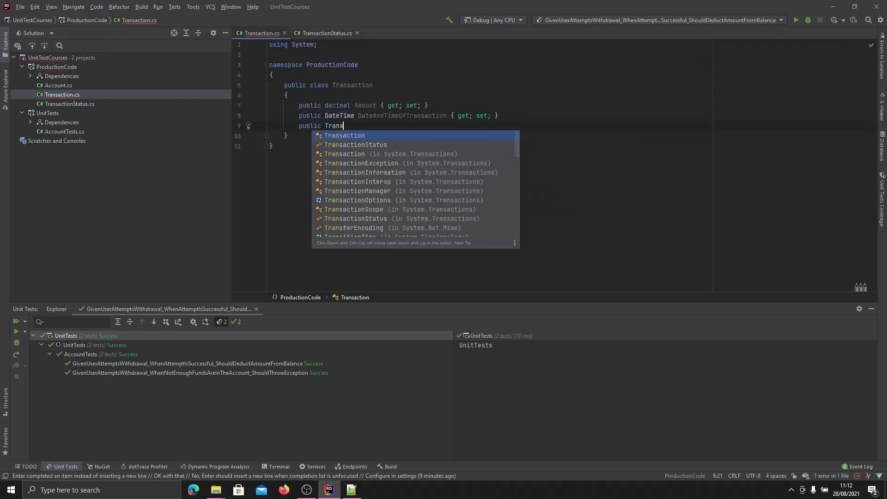
type("TransactionStatus S")
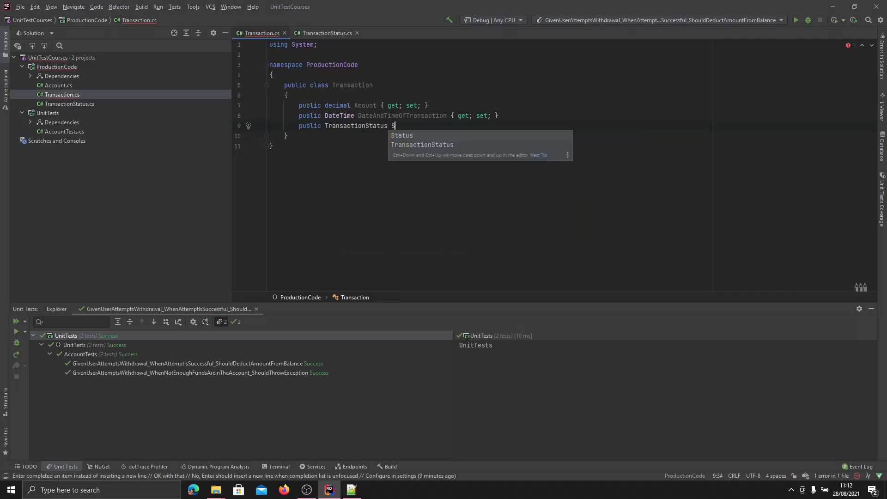
type("Status { get; set;")
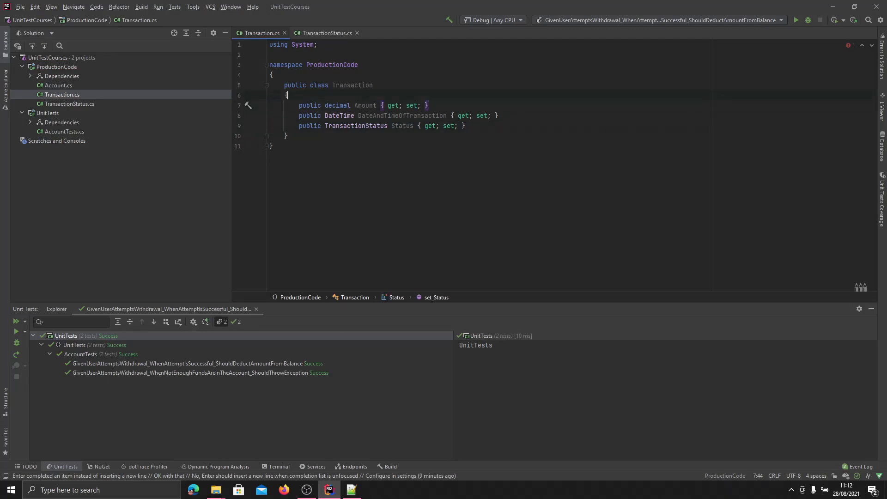
type("cot")
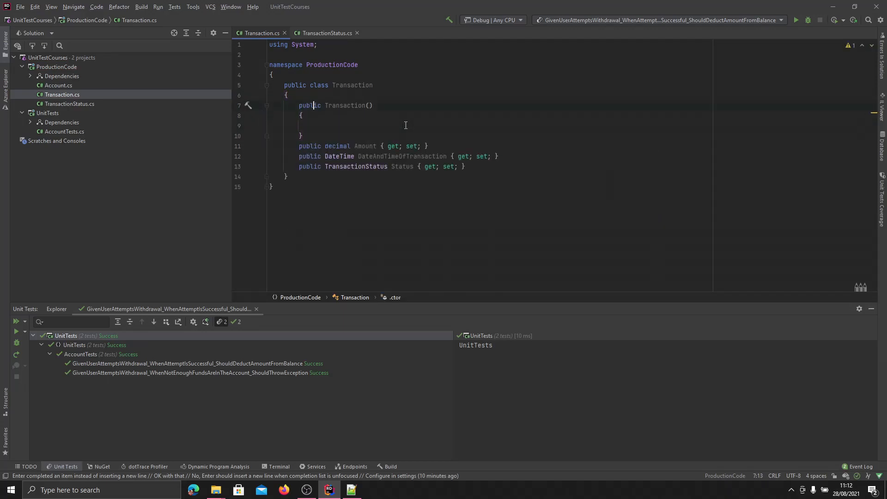
Step: Give the constructor parameters decimal amount, DateTime dateAndTimeOfTransaction and TransactionStatus status
type("decimal a")
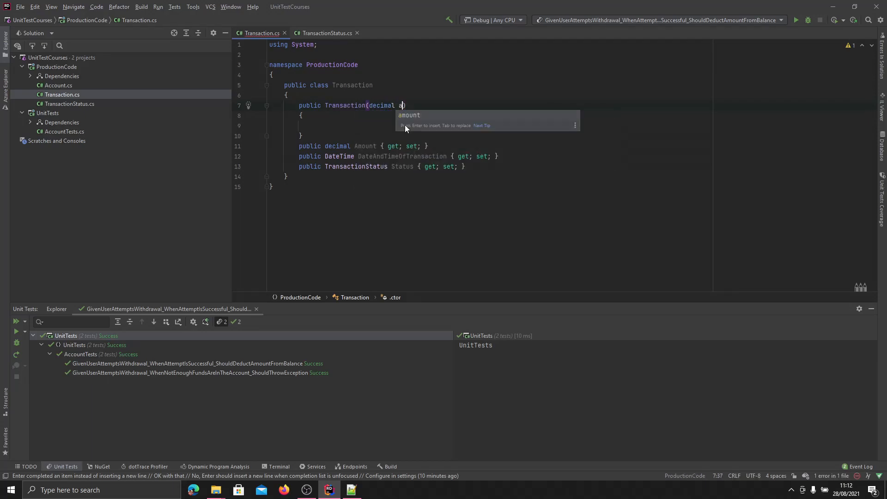
type("mount,")
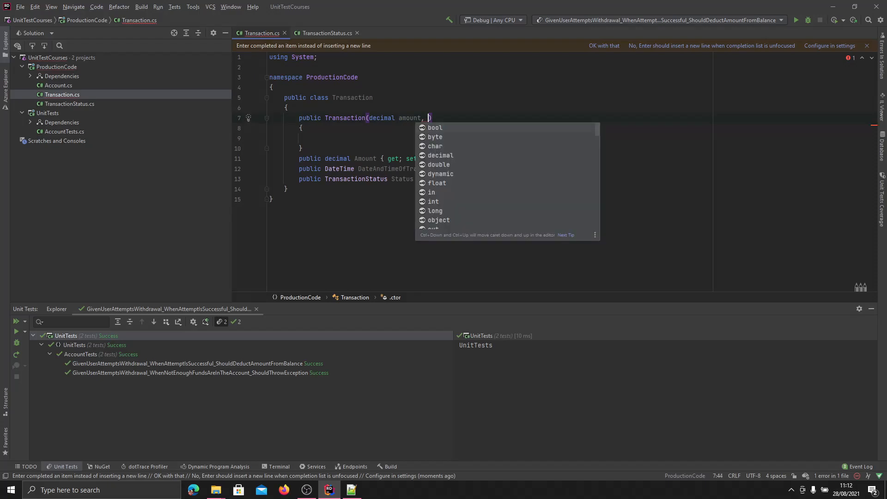
type("DateTime")
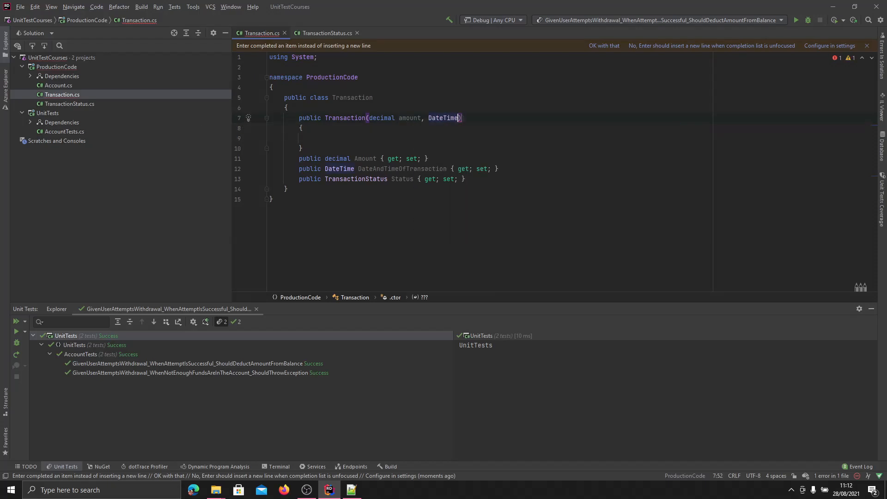
type("tra")
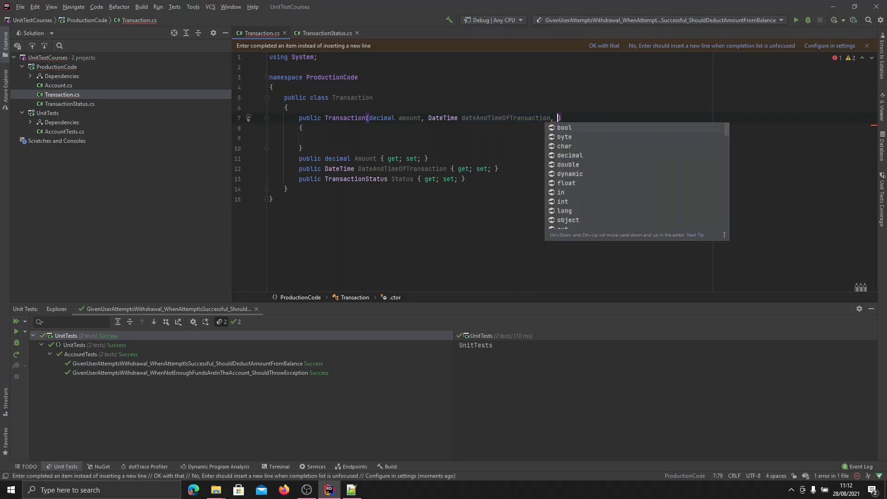
type("TransactionStatus")
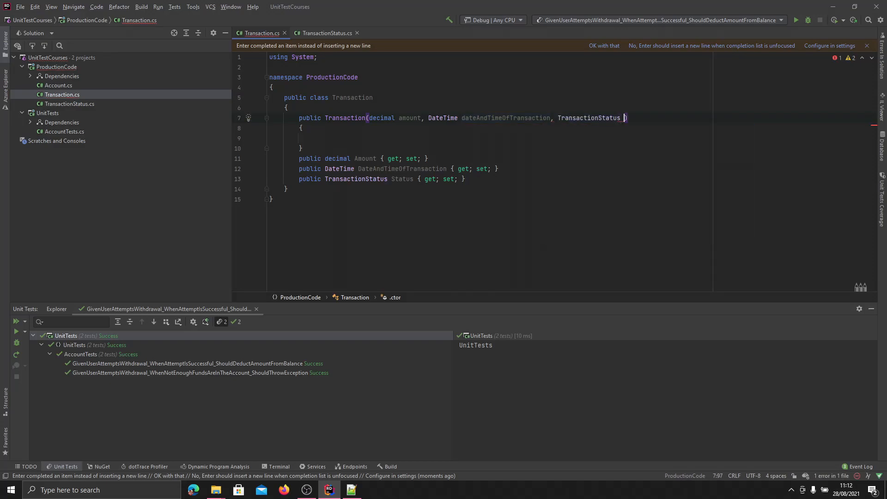
type("status")
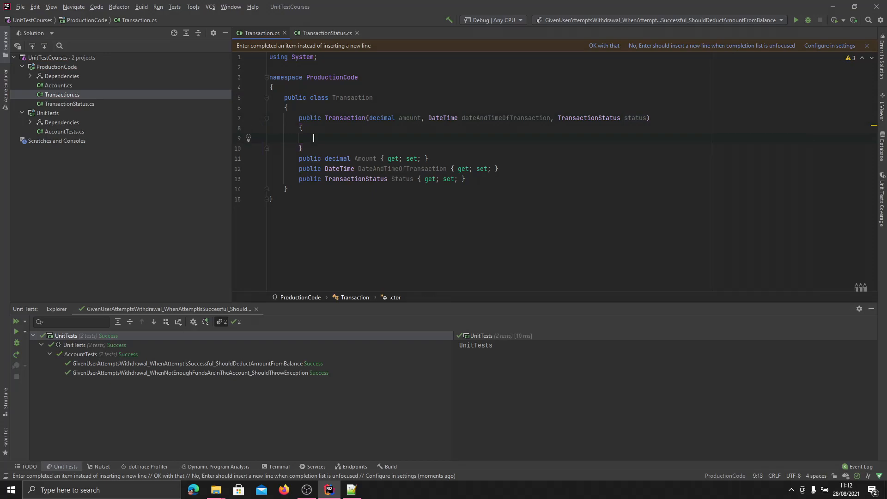
Step: Assign Amount, DateAndTimeOfTransaction and Status from the parameters, correcting the reversed date assignment
type("Amount = a")
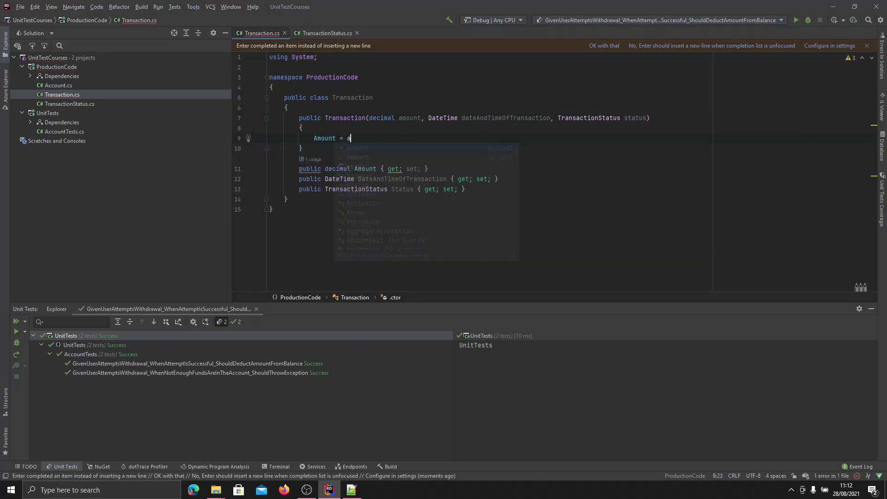
type("mount;")
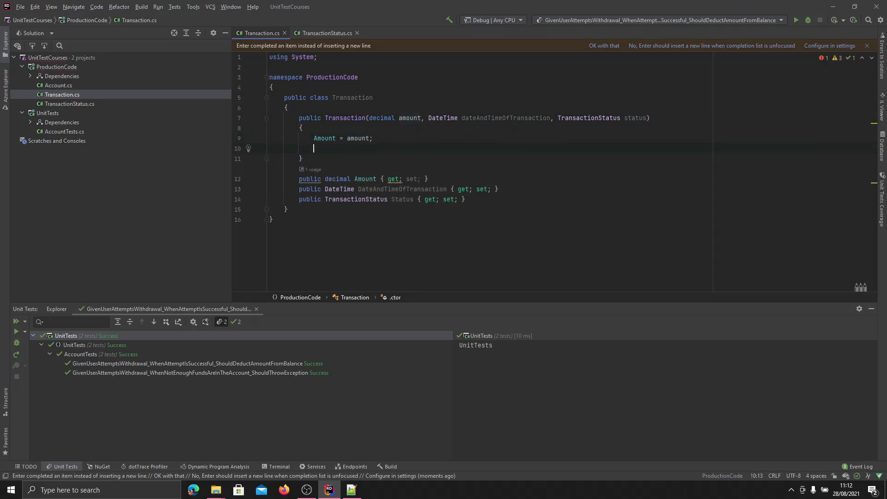
type("dateAndTimeOfTransaction")
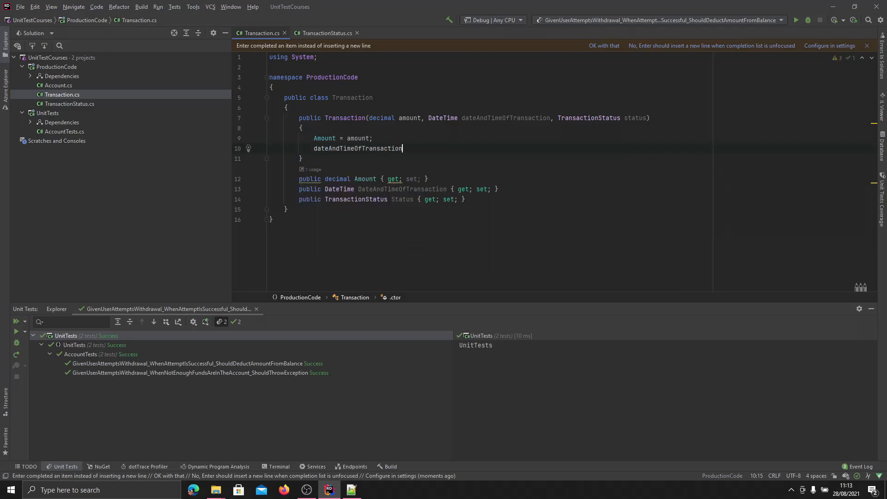
type("= DateAndTimeOfTransaction;")
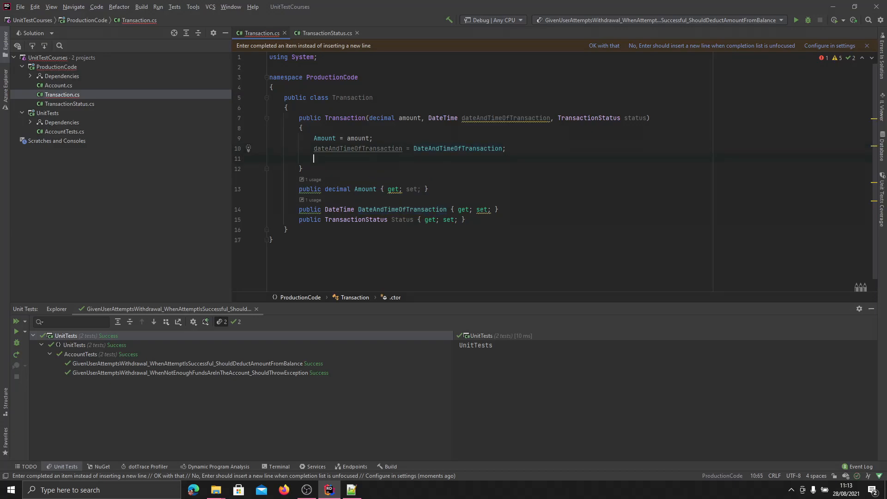
type("status")
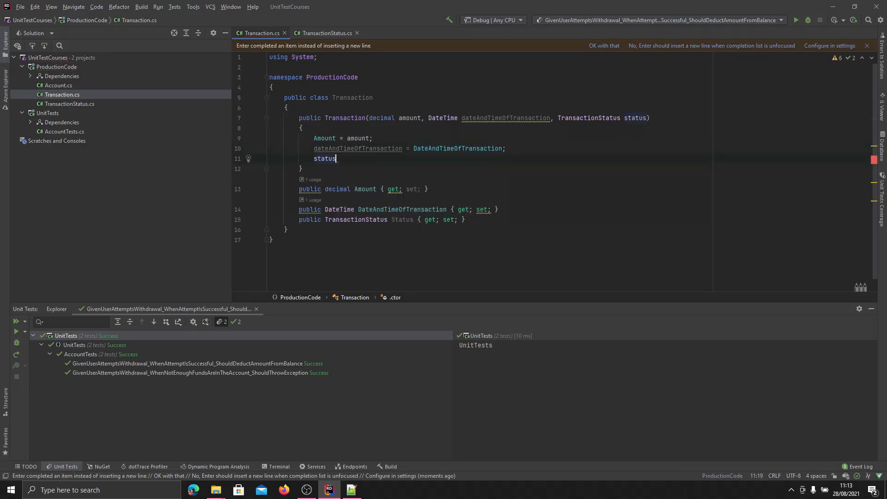
type("=")
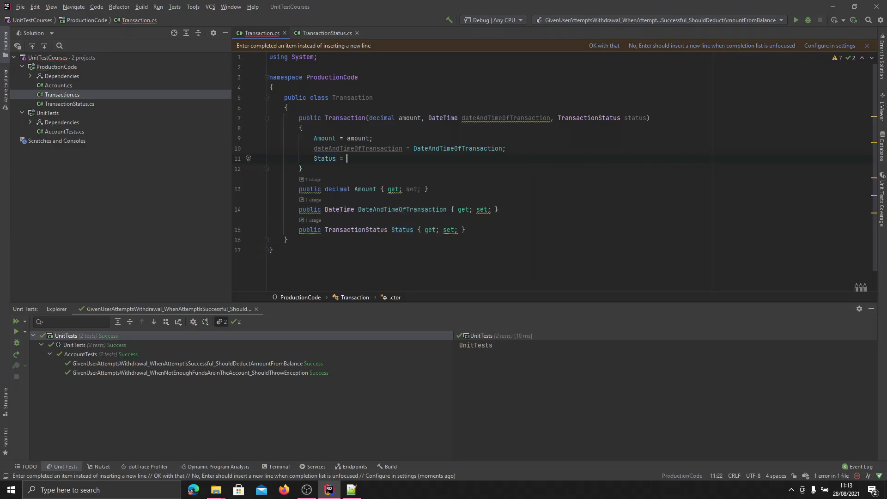
type("status;")
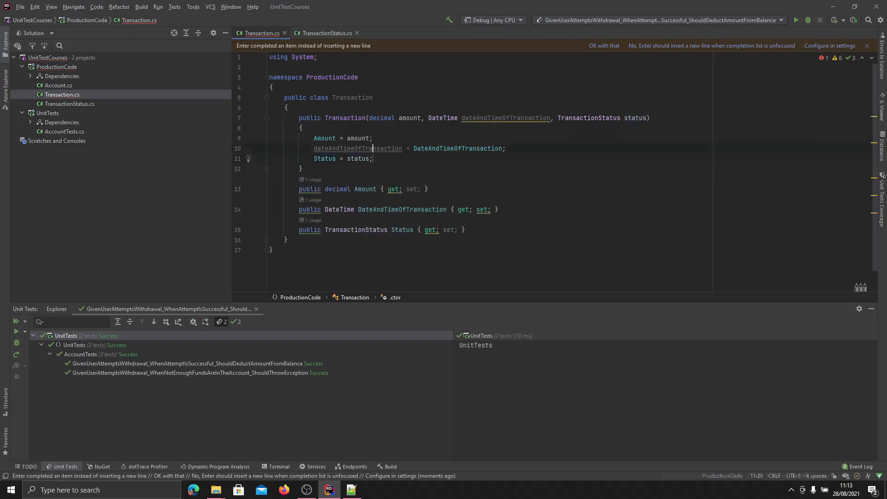
double_click(357, 148)
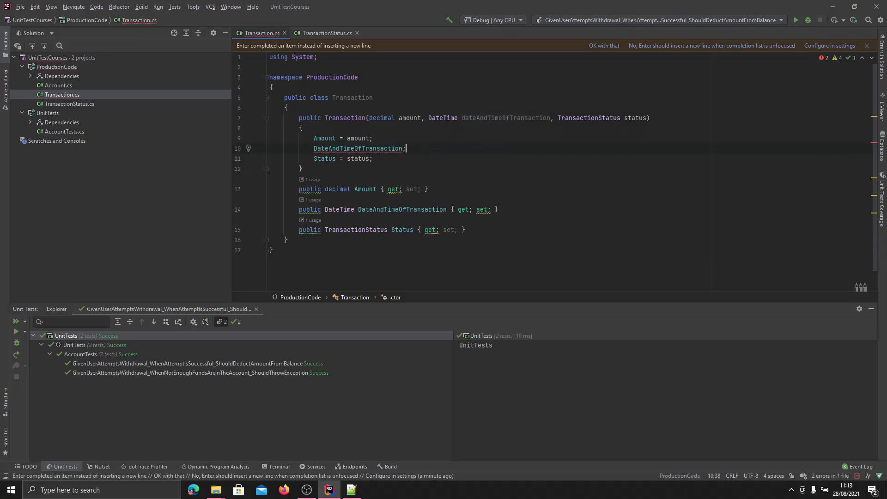
type("= dateAndTimeOfTransaction")
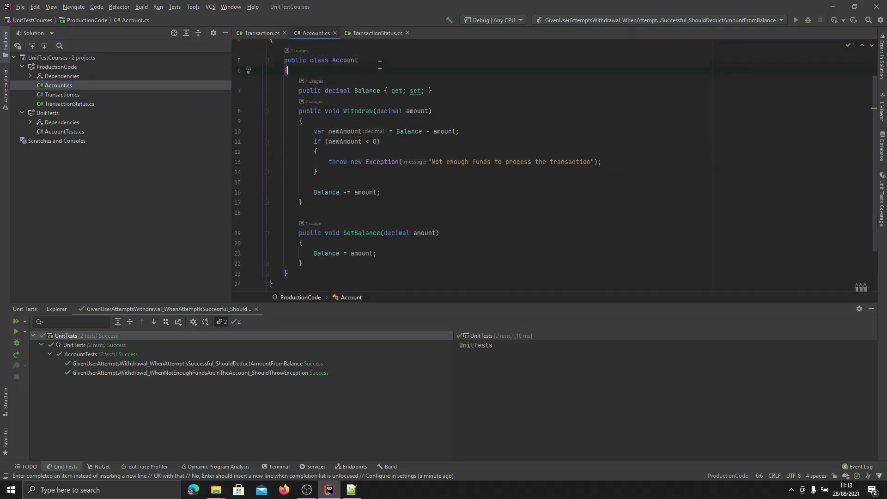
Step: Add a private readonly List<Transaction> _transaction field initialised to a new empty list in Account
scroll("up", 3)
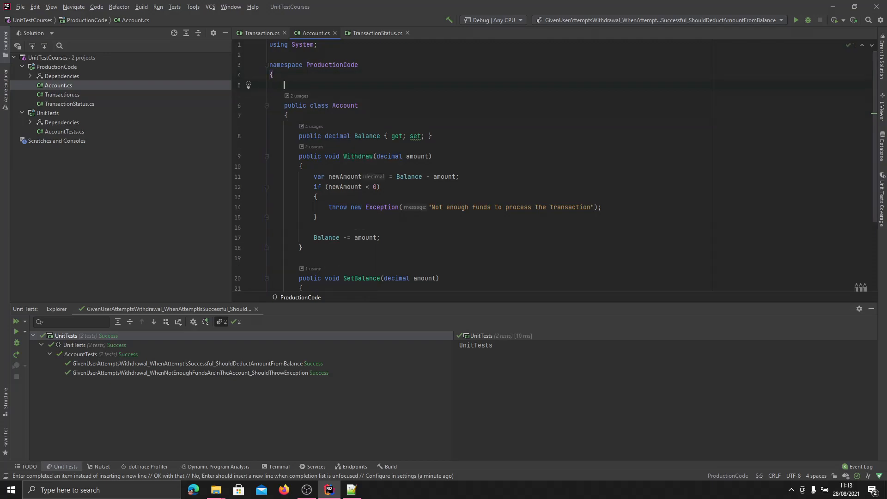
type("pu")
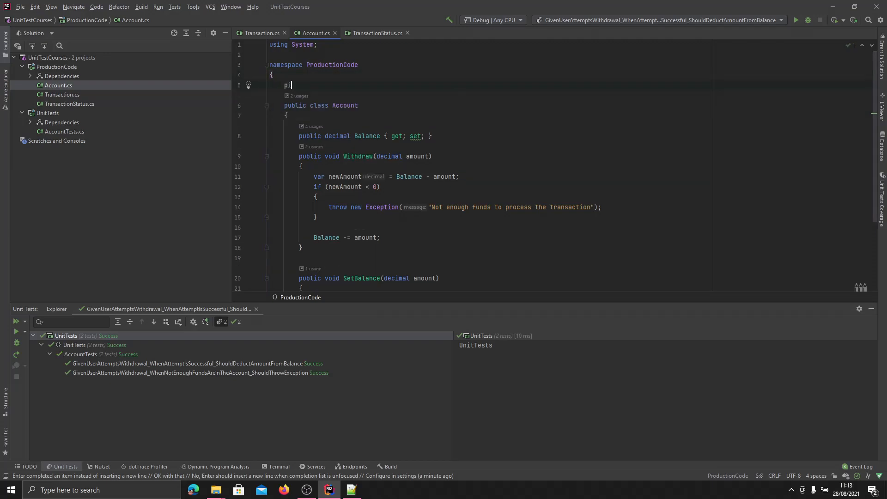
type("private")
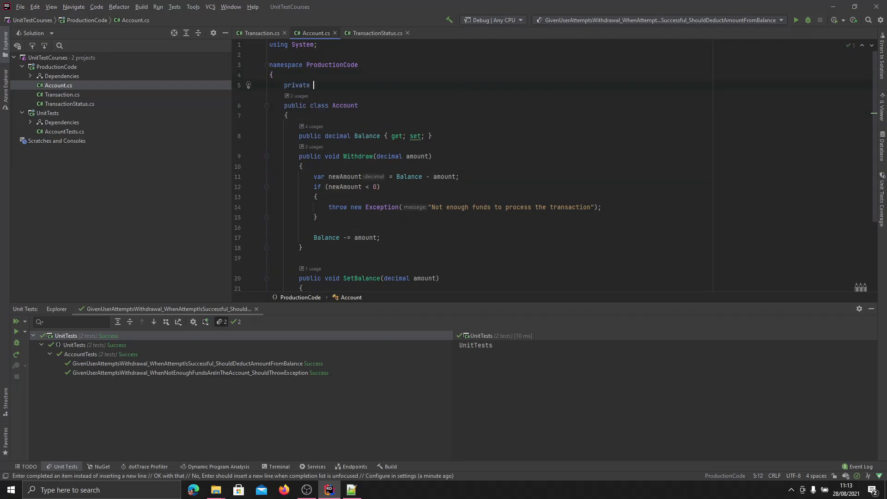
type("readonly")
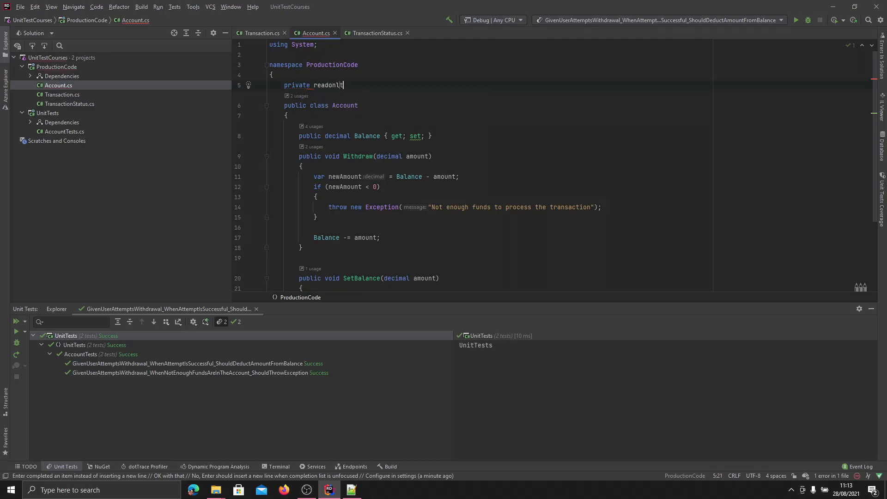
type("List")
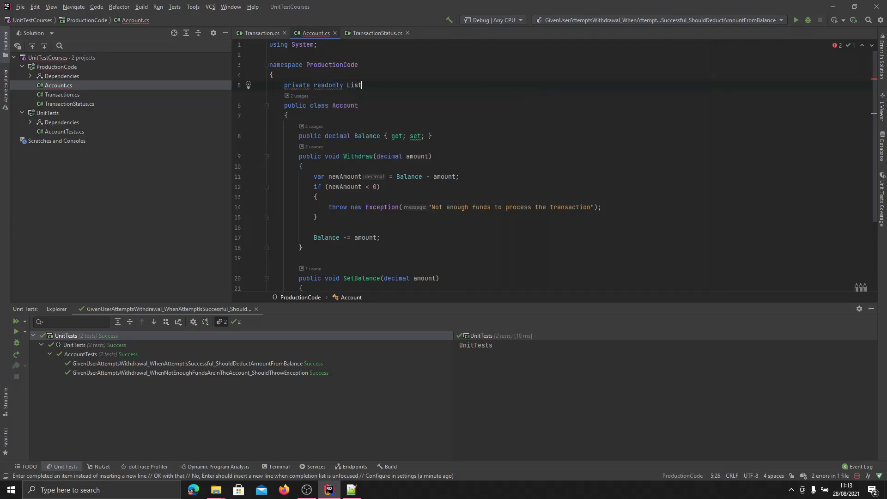
type("<Tra")
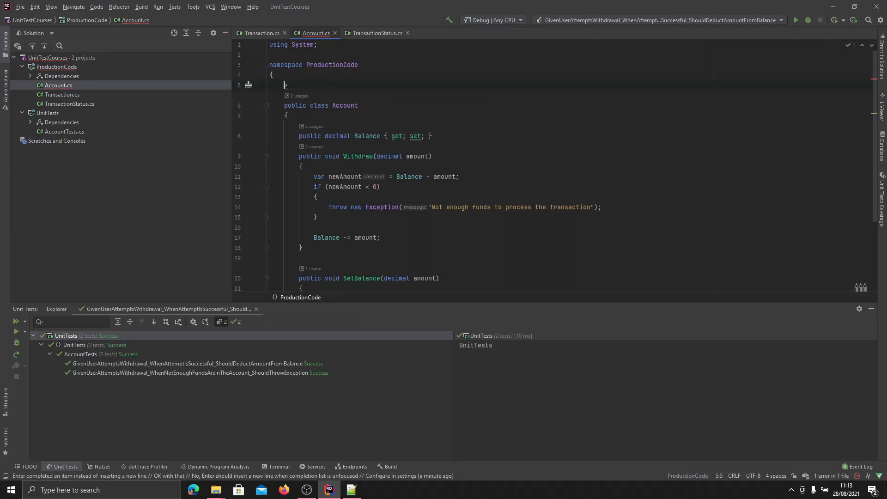
type(";")
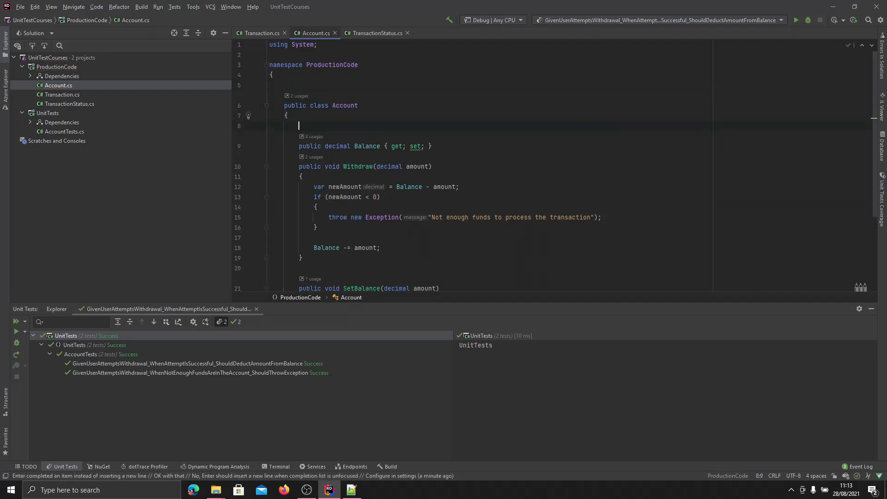
type("private readonly List<Tran")
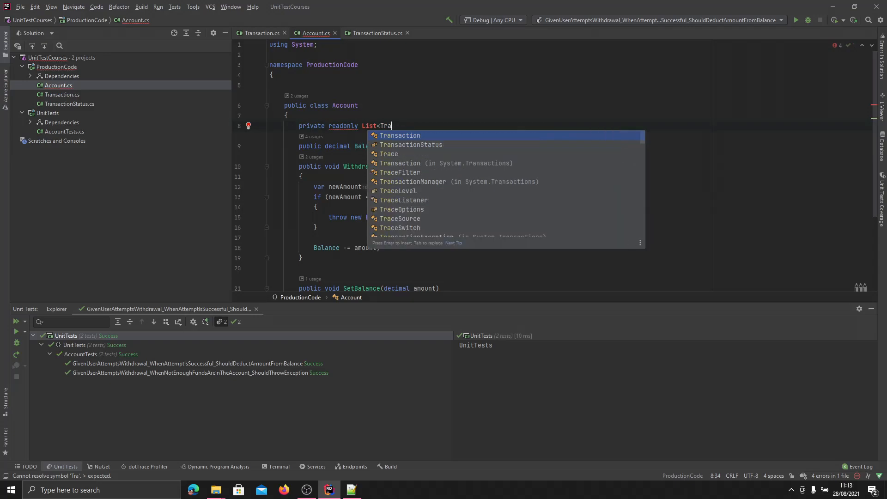
key("Enter")
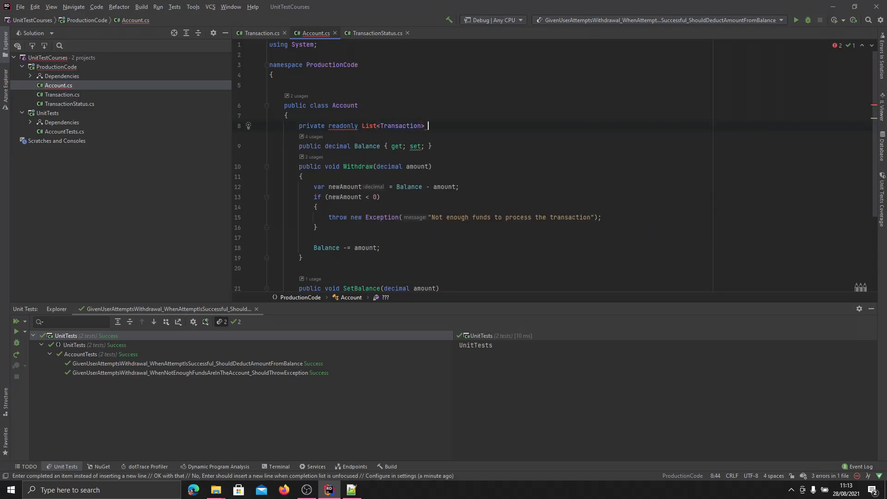
type("_transactio")
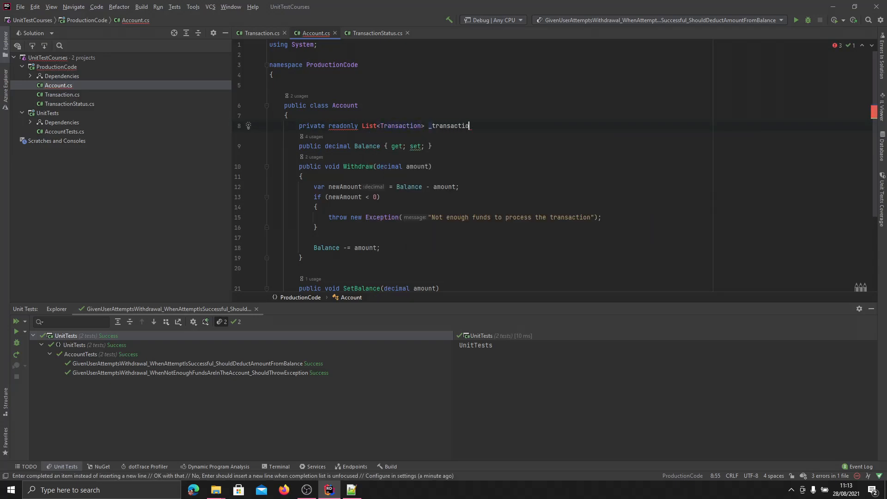
type("= new List<Transaction>();")
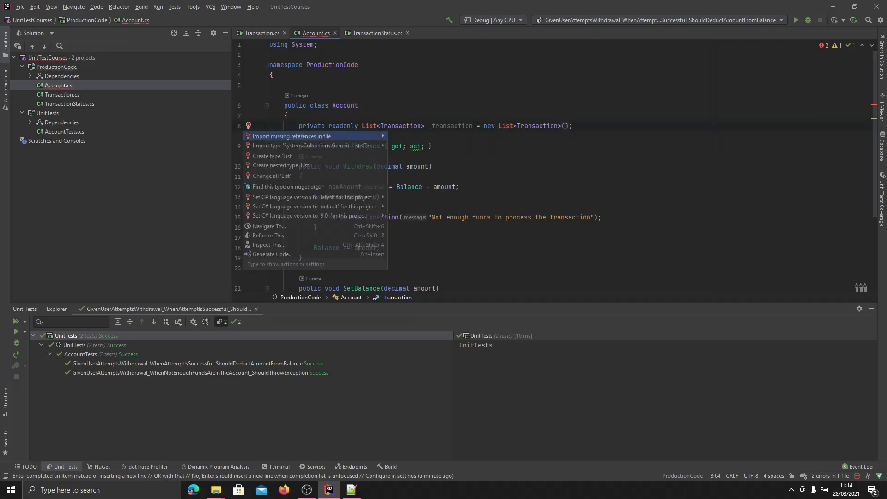
left_click(292, 136)
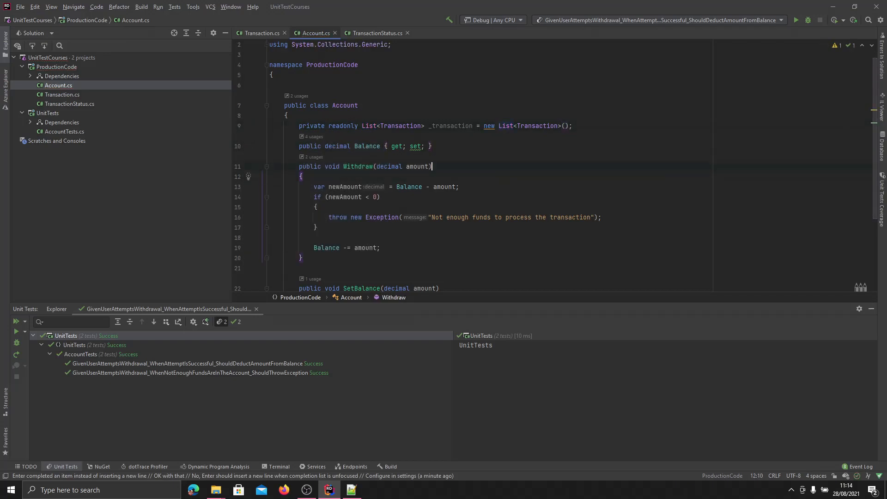
Step: Add an empty Account() constructor and an Account(Transaction) constructor that adds it to _transaction
key("Enter")
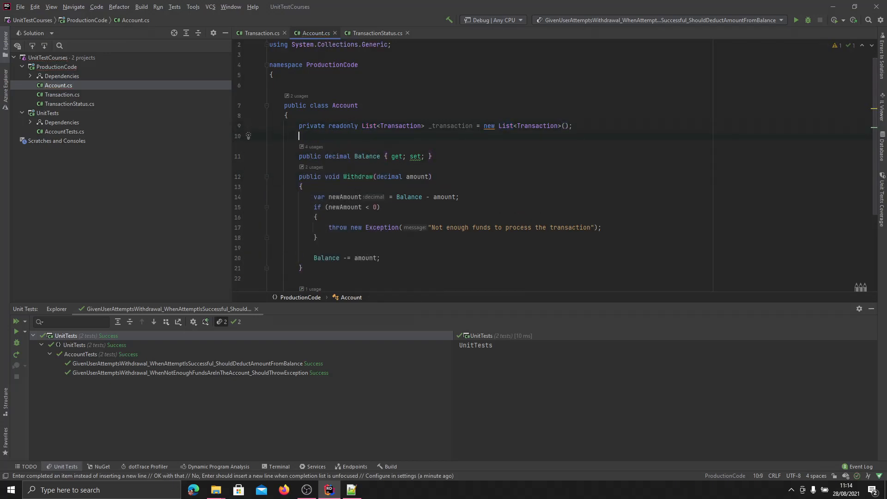
type("ct")
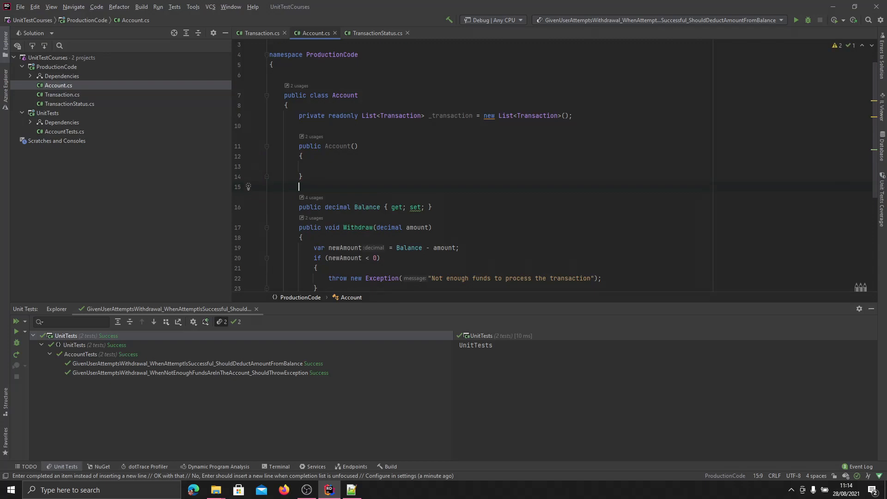
type("ctor")
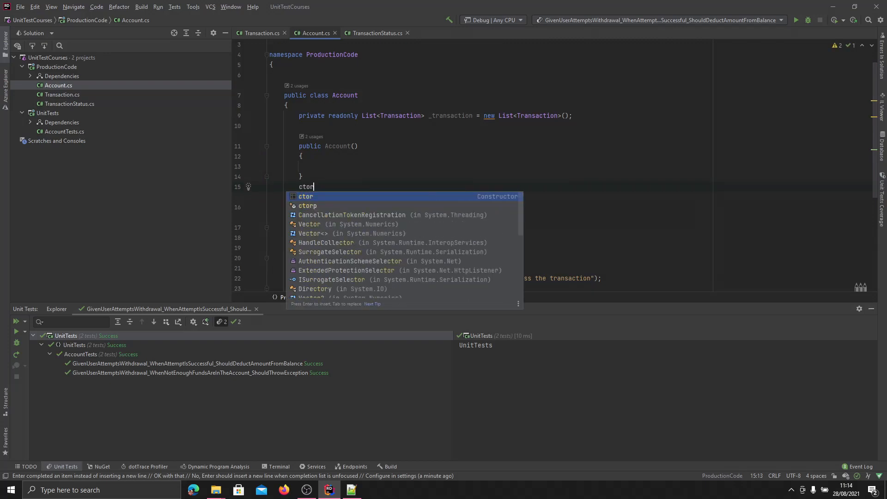
type("public Account(Transaction transaction")
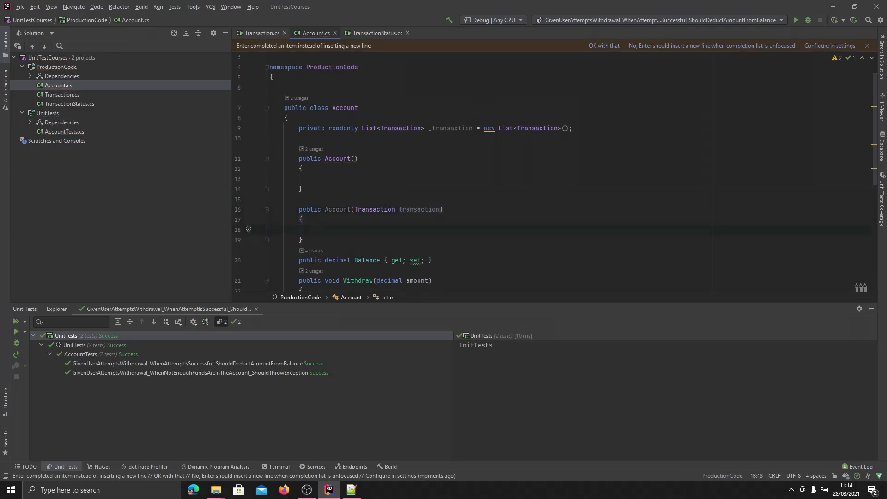
type("_")
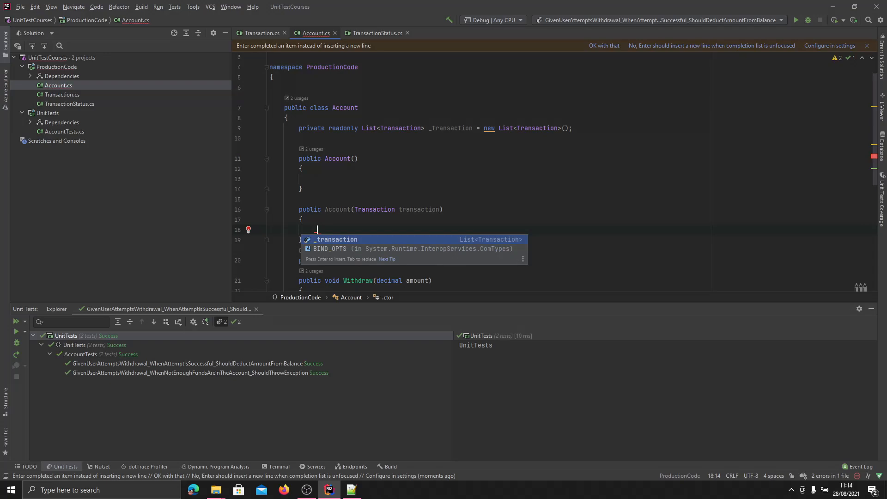
type("_transaction.Add();")
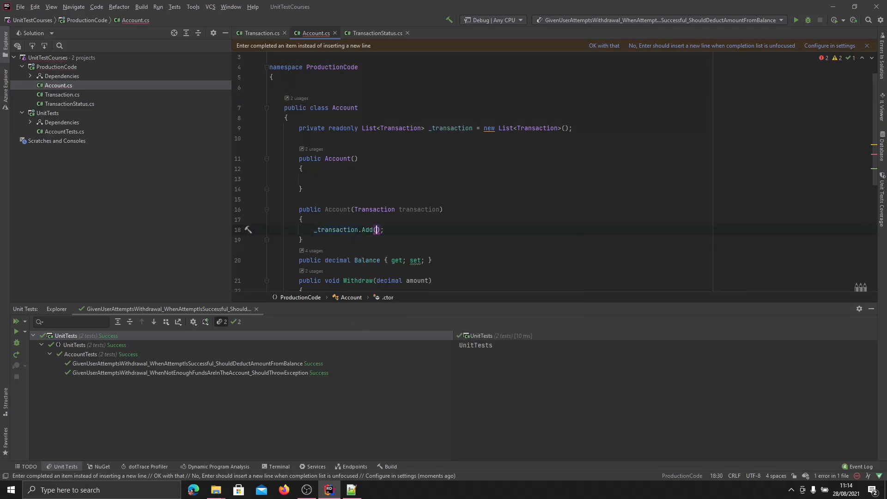
type("transaction")
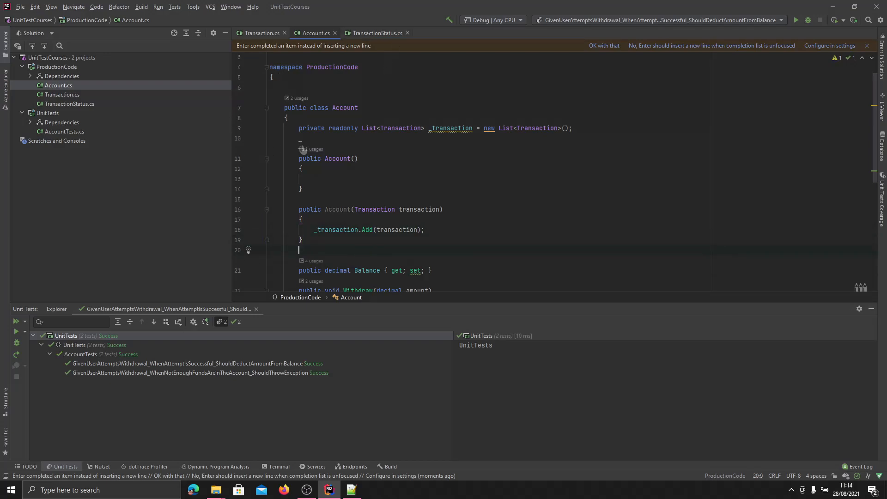
Step: Begin a public Transaction GetMostRecentTransaction() method with a return statement below SetBalance
scroll("down", 3)
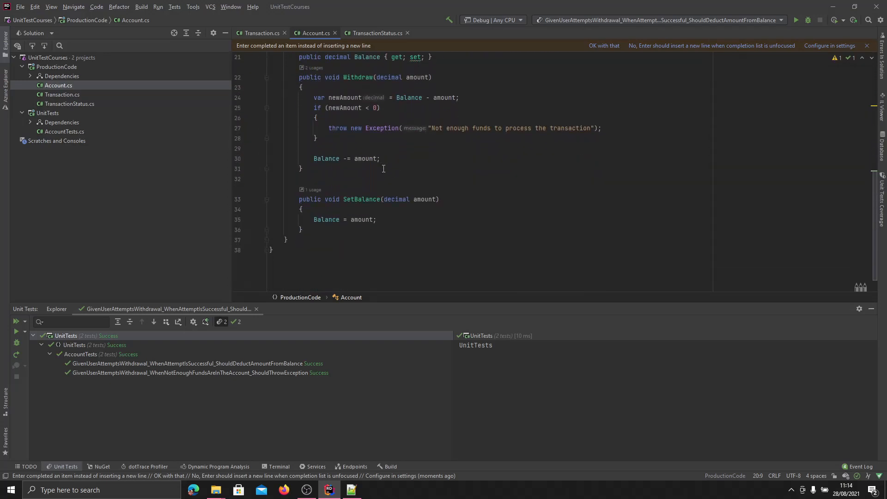
mouse_move(361, 199)
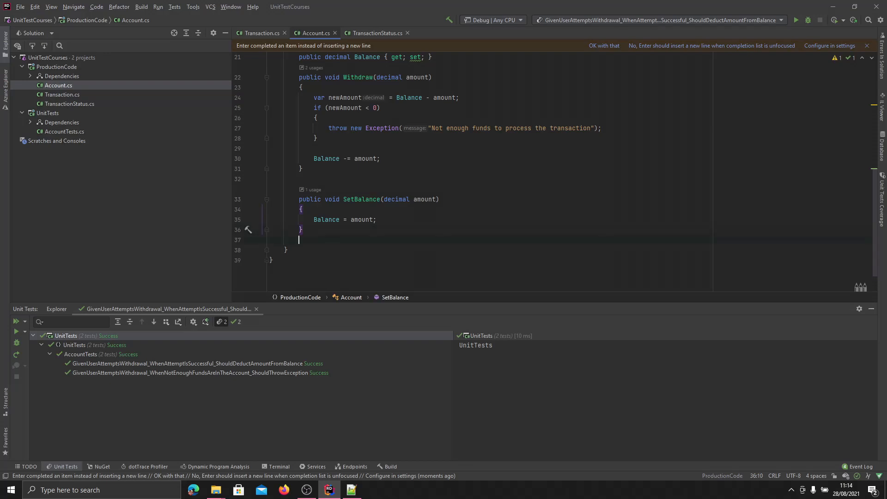
type("public Transaction G")
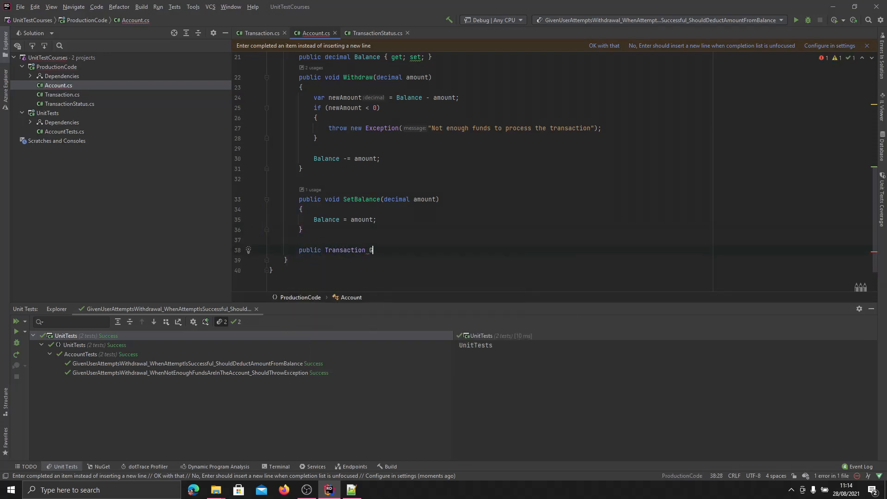
type("etMostRecen")
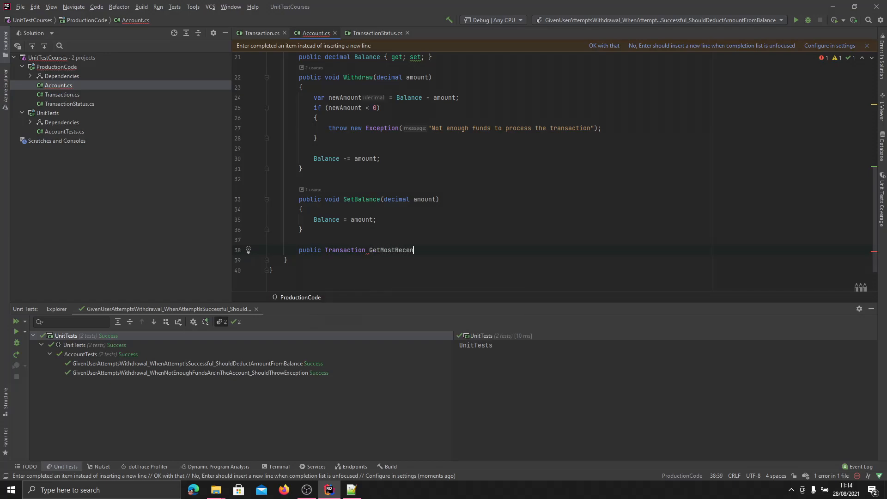
type("Transaction(")
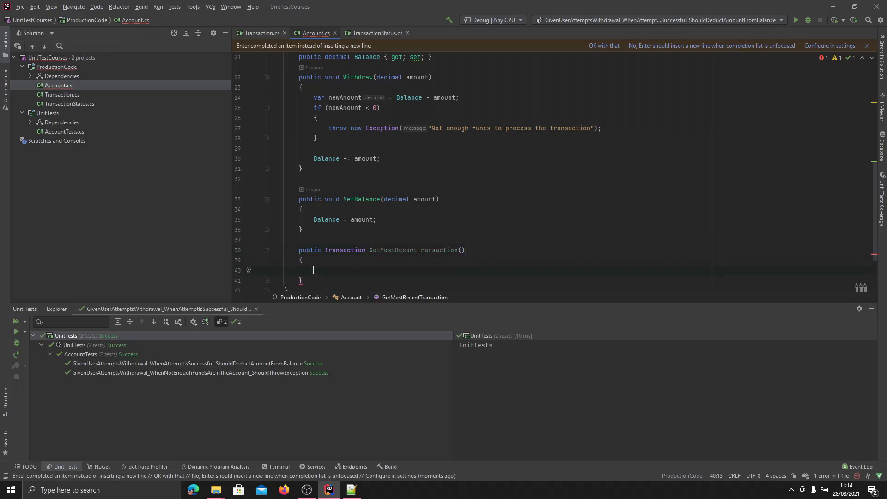
type("return")
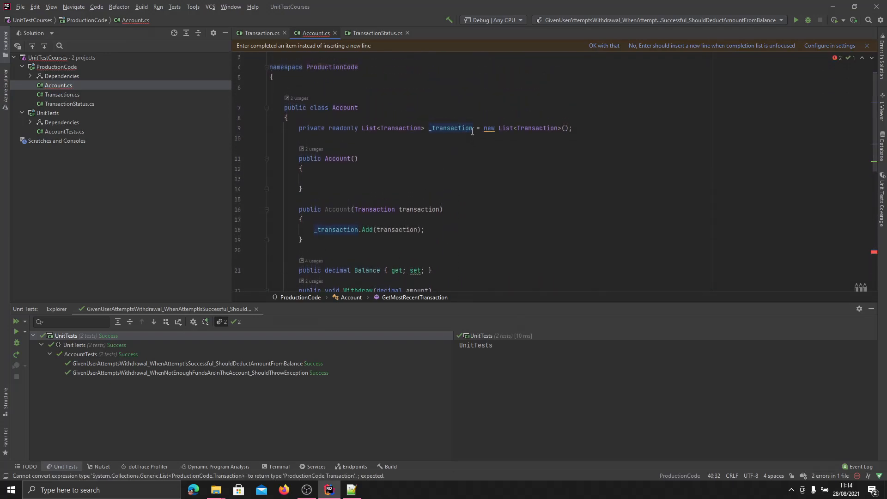
Step: Rename the field to _transactions and return OrderByDescending by DateAndTimeOfTransaction then FirstOrDefault()
type("s")
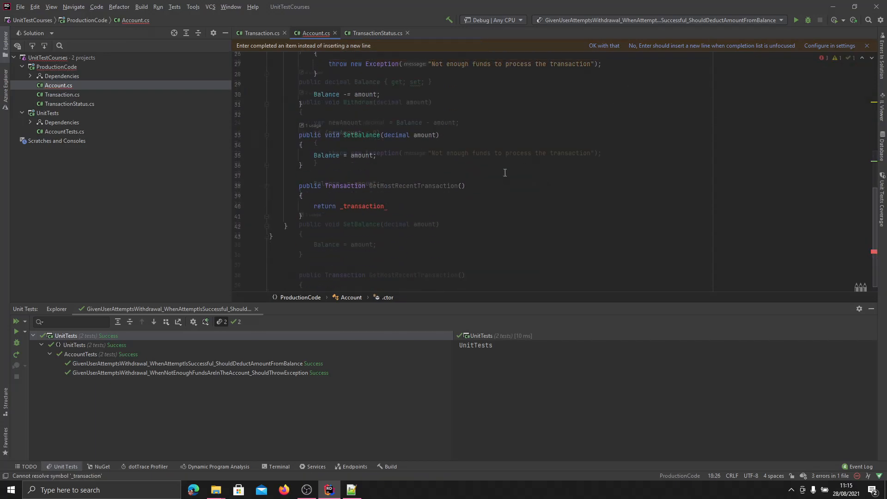
type("s")
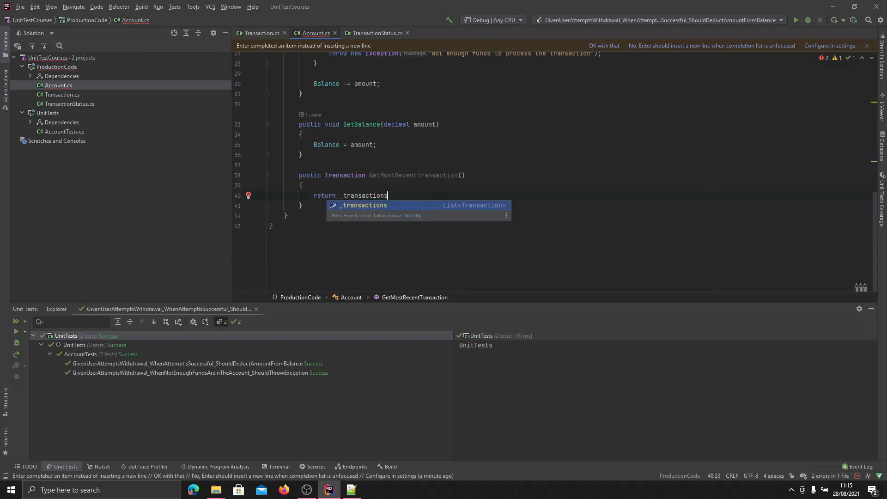
type(".OrderByDescending(")
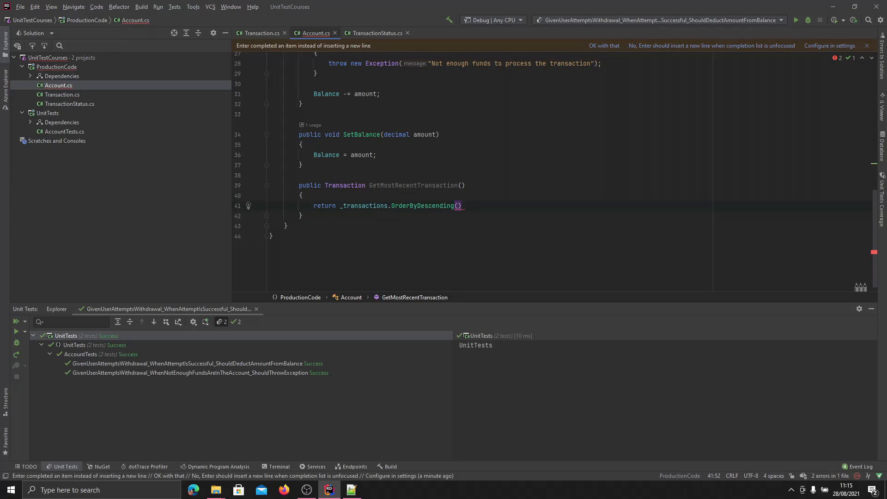
type("t =>t.DateAndTimeOfTransaction")
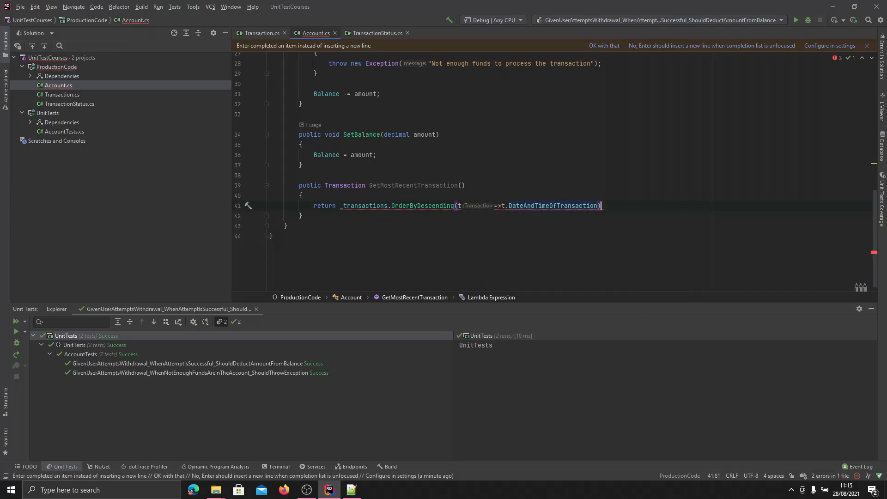
type(".FirstOrDefault()")
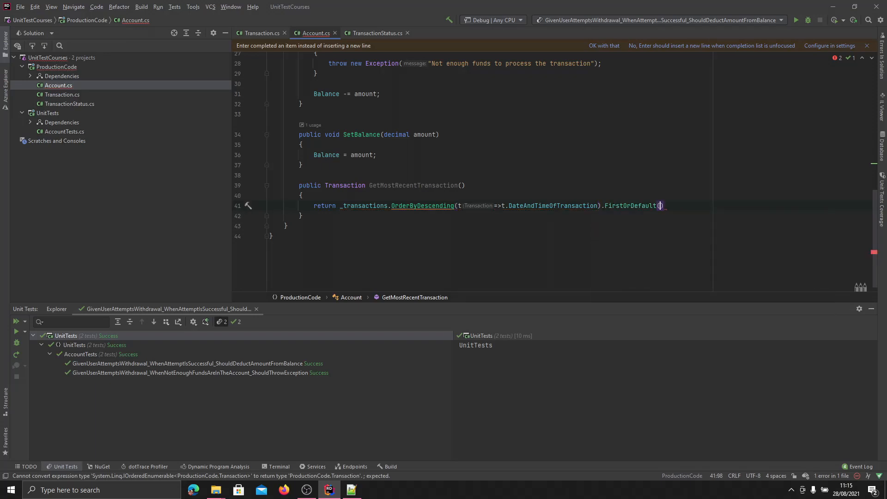
type(";")
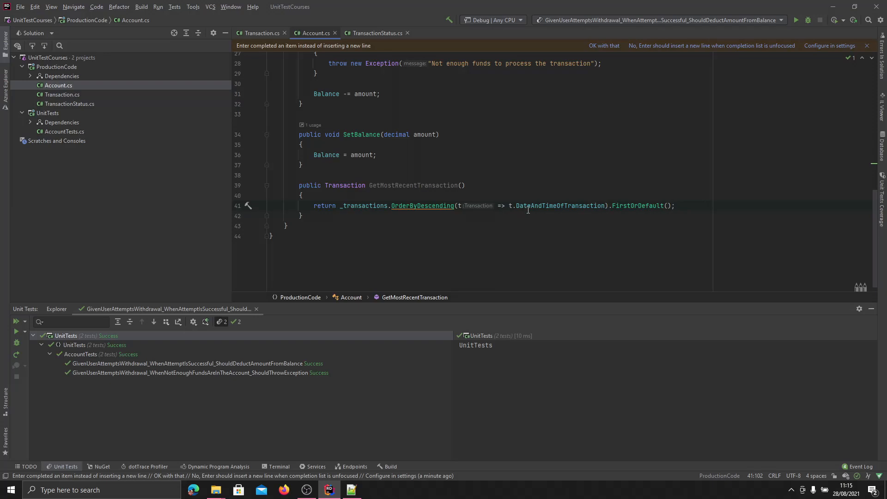
double_click(560, 206)
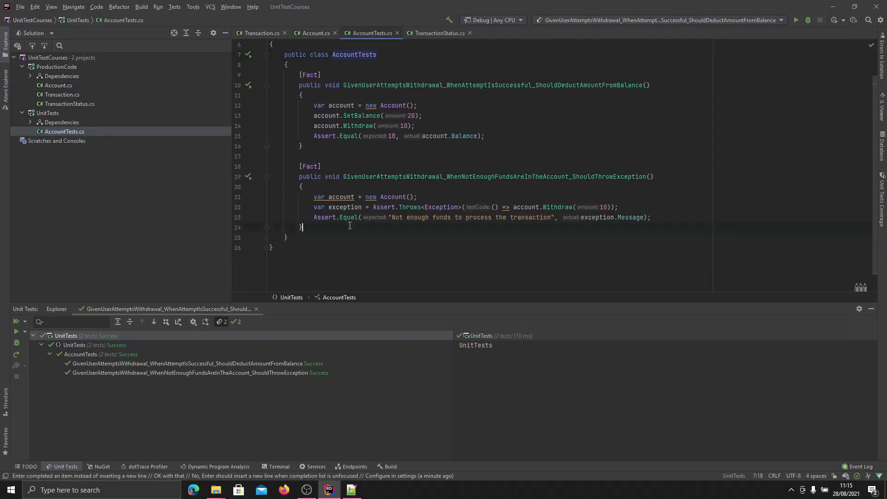
Step: Add a [Fact] test named GivenRetrievingLatestTransaction_WhenThereAreNoTransactions_ShouldReturnNull with an empty body
type("[Fact]")
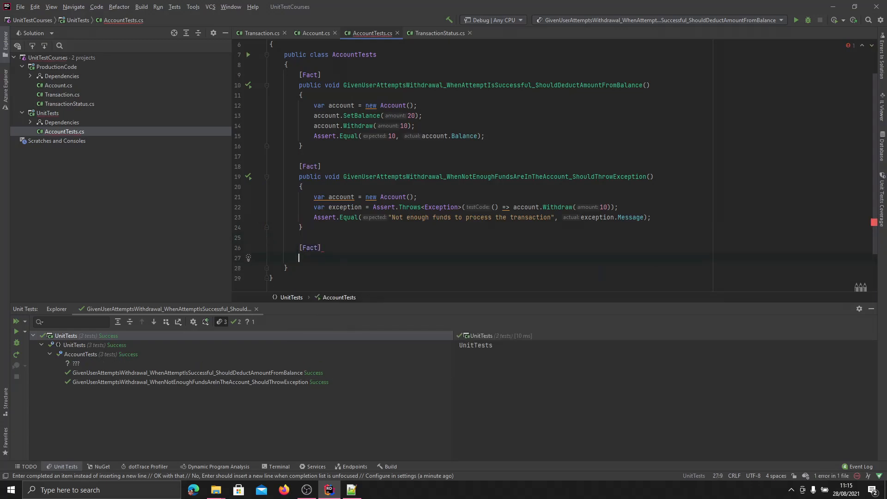
type("public void")
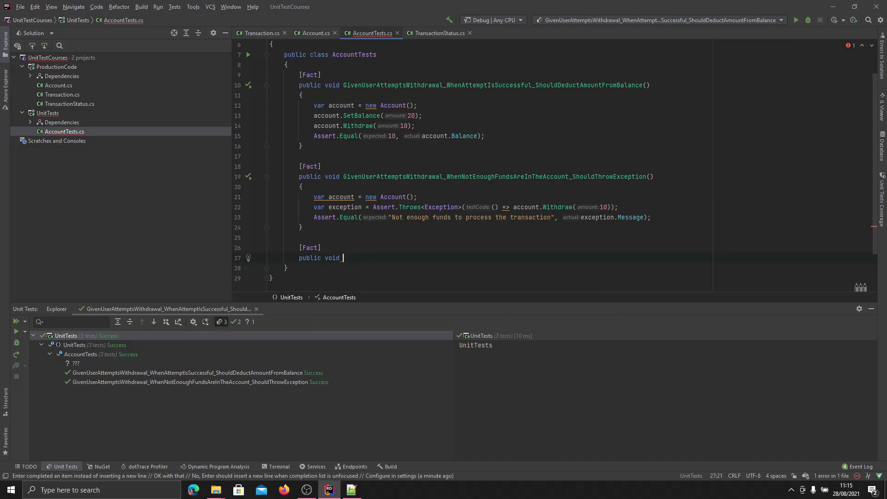
type("Give")
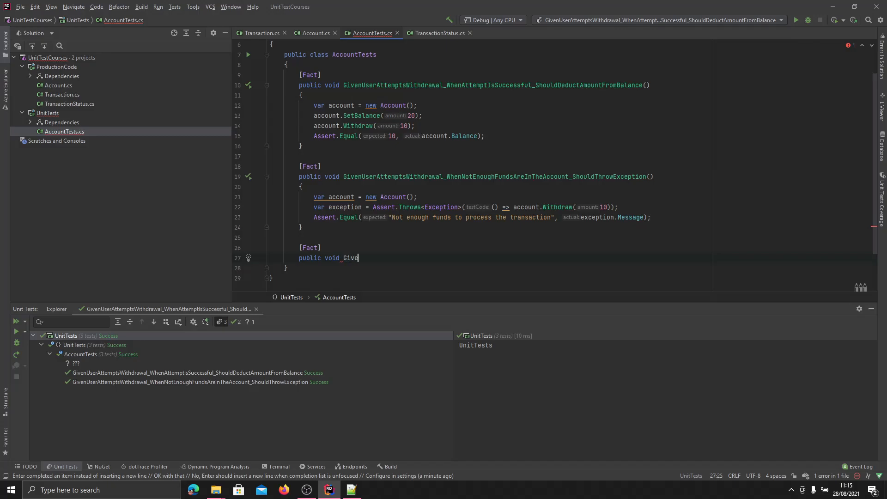
type("nRetirievin")
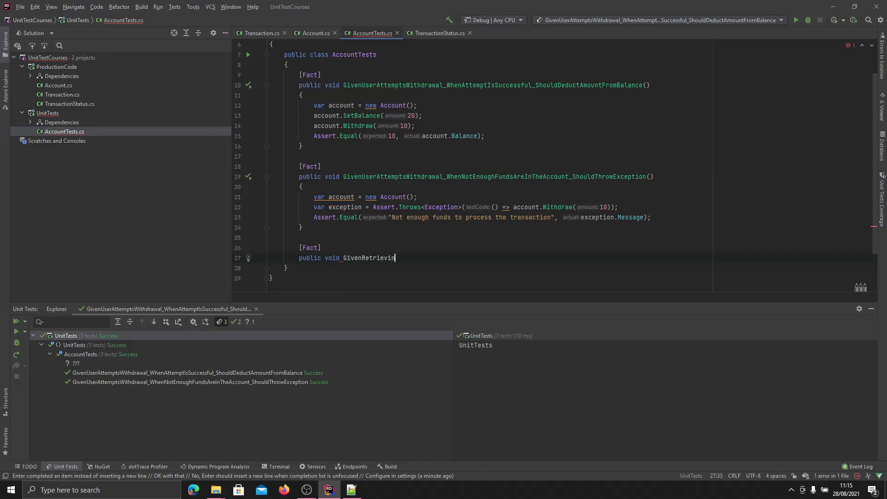
type("gLatestTrt")
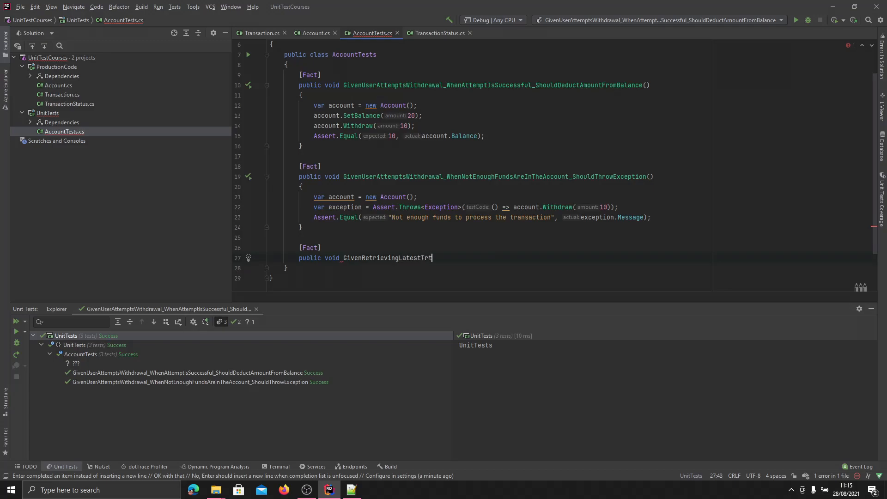
type("ansac")
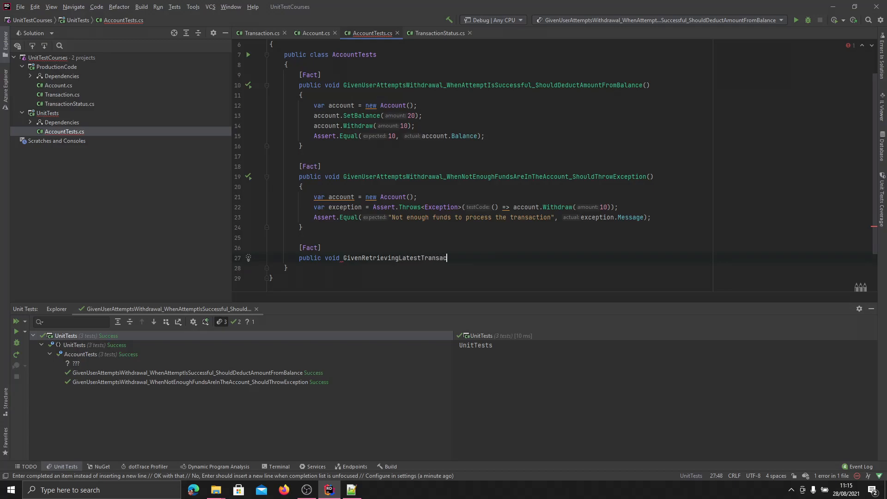
type("tion_When")
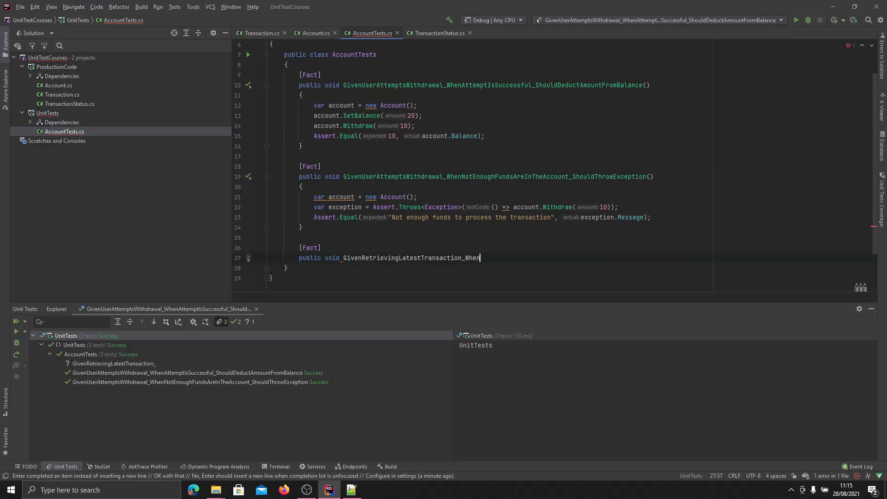
type("There")
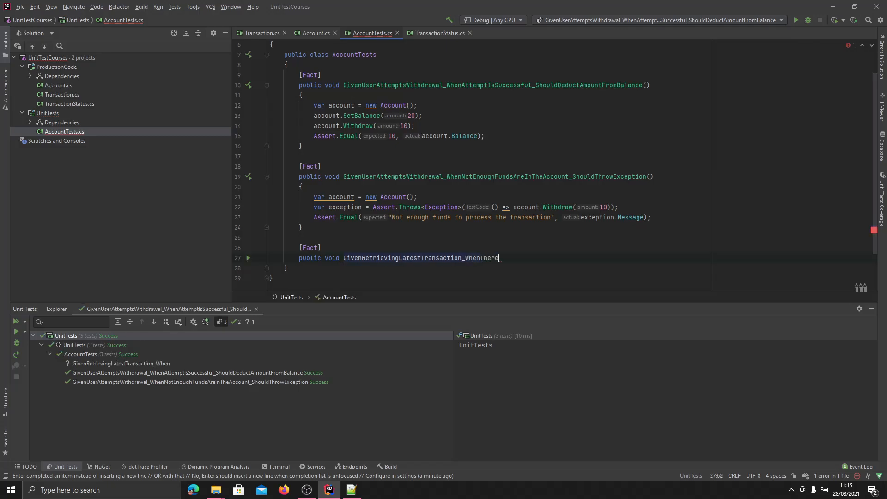
type("AreNo")
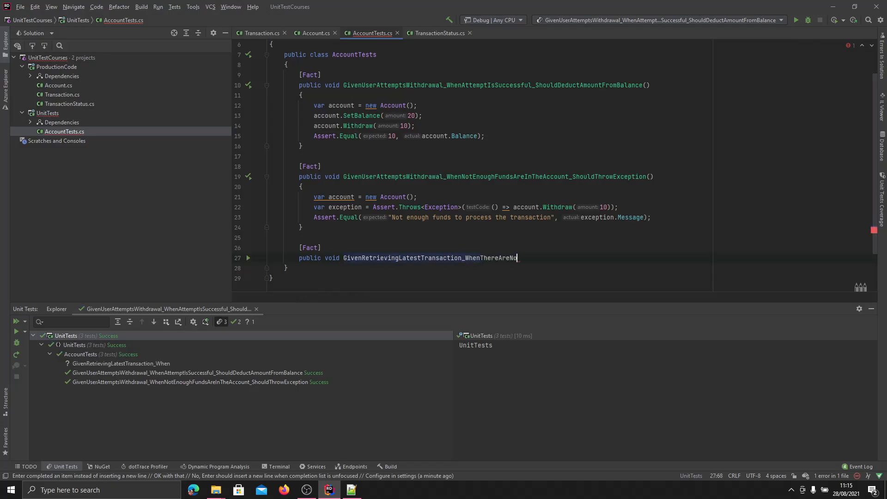
type("Transaction")
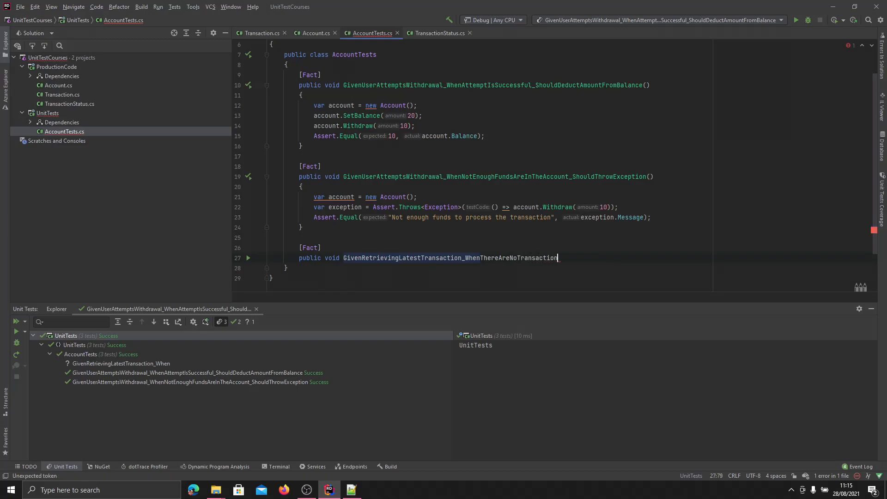
type("s_ShouldReturnNull(")
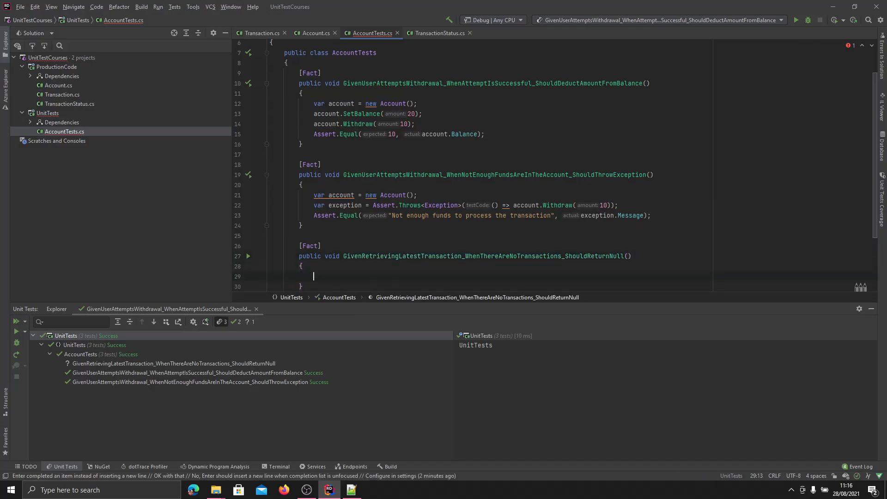
Step: Create a new Account, call GetMostRecentTransaction and Assert.Null on the result, with tests passing
type("var")
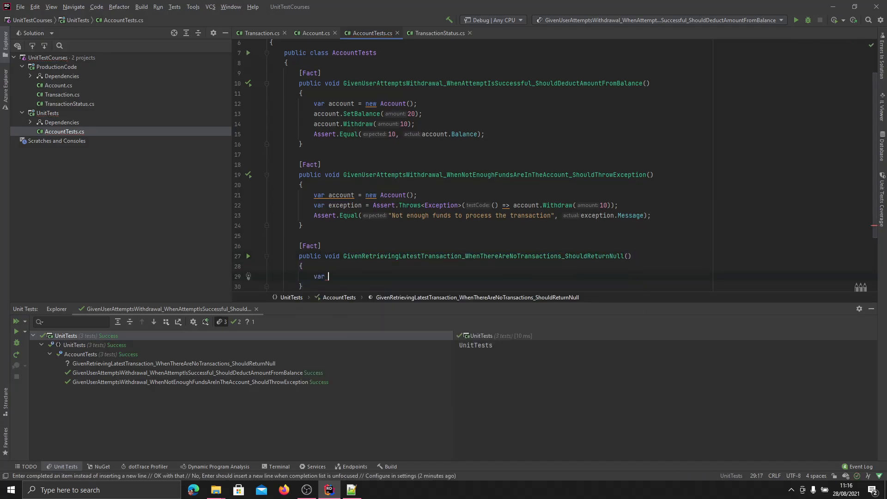
type("account =")
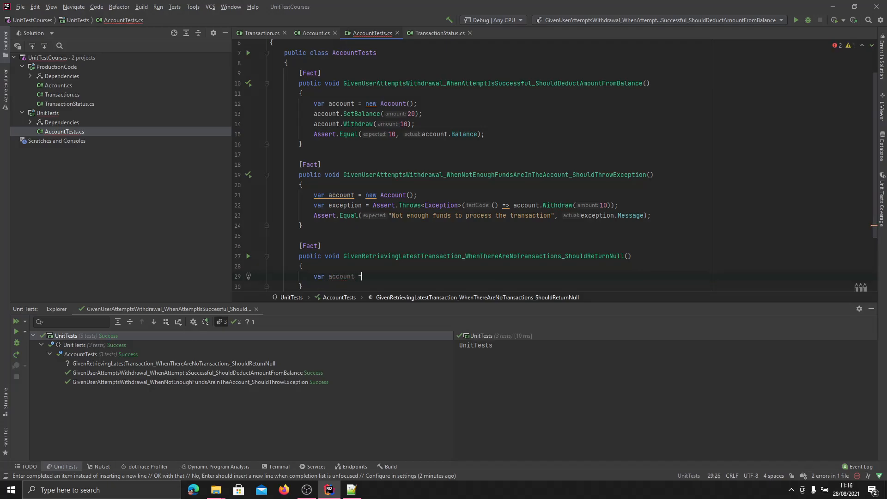
type("new Account();")
type("var resul")
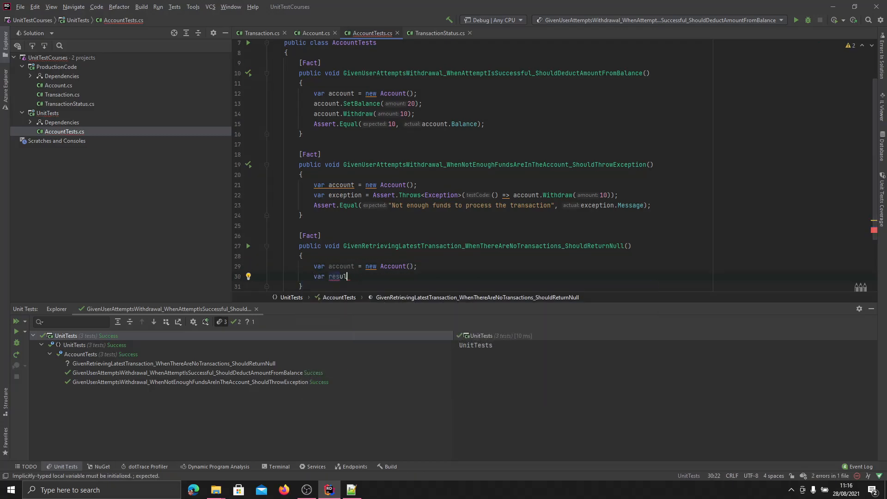
type("=")
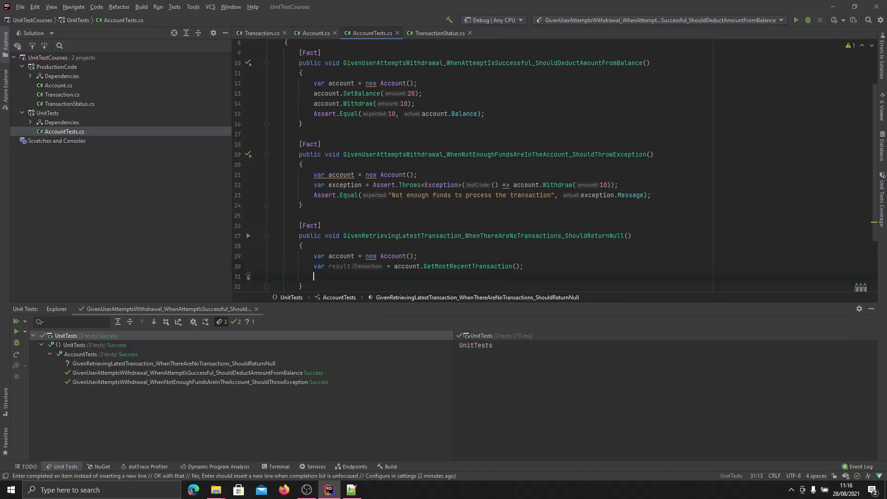
type("A")
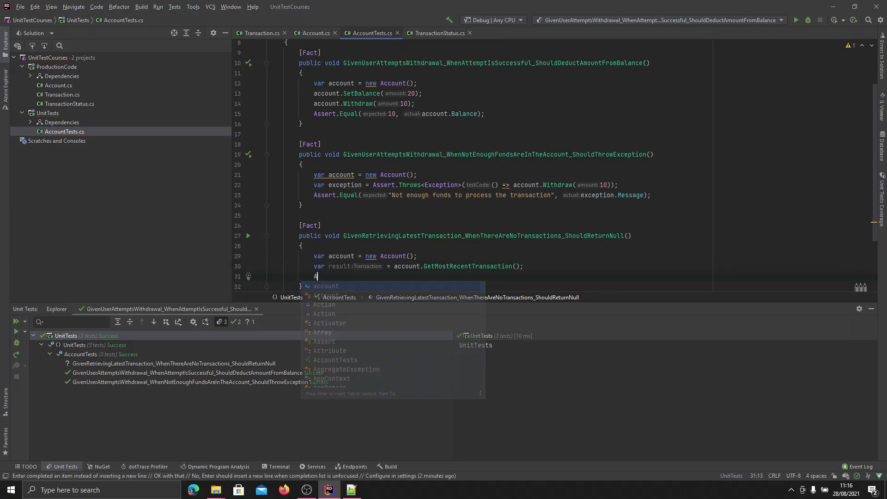
type("ssert.")
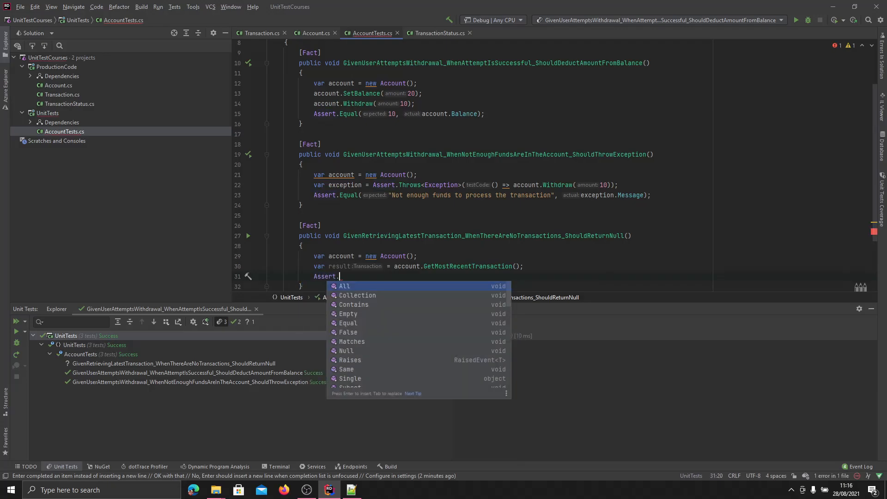
type("Null(mostRecentTransaction);")
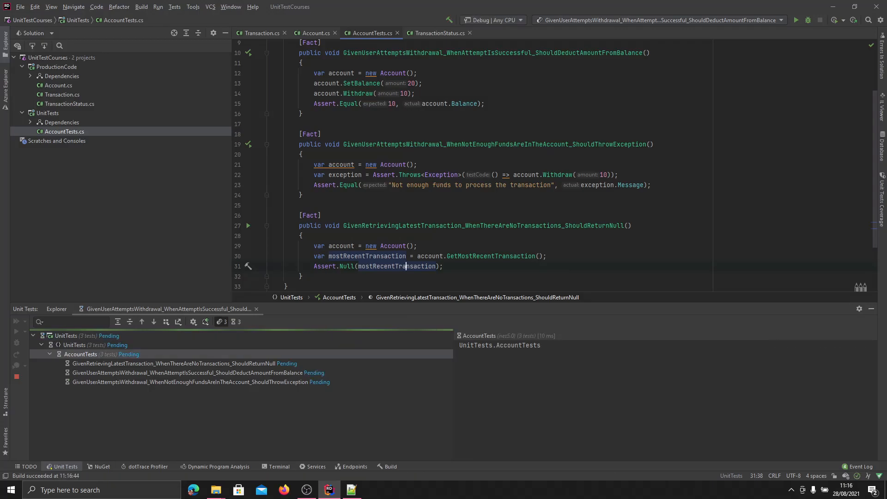
left_click(16, 331)
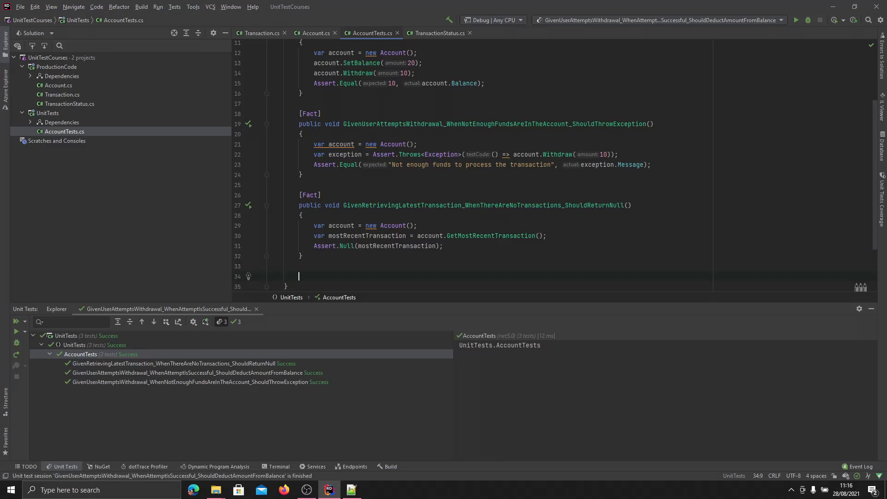
Step: Write the [Fact] public void GivenRetrievingLatestTransaction_WhenThereIsATransaction_ShouldReturnTheTransaction method stub
type("{")
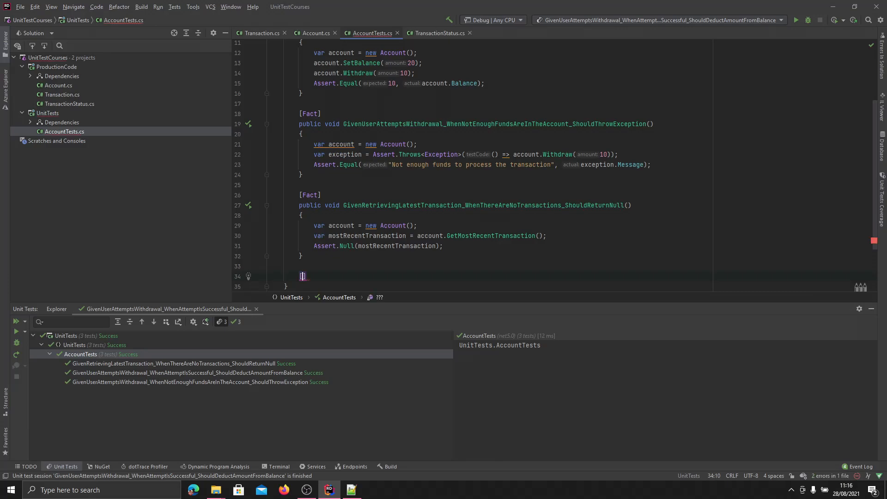
type("[Fact]")
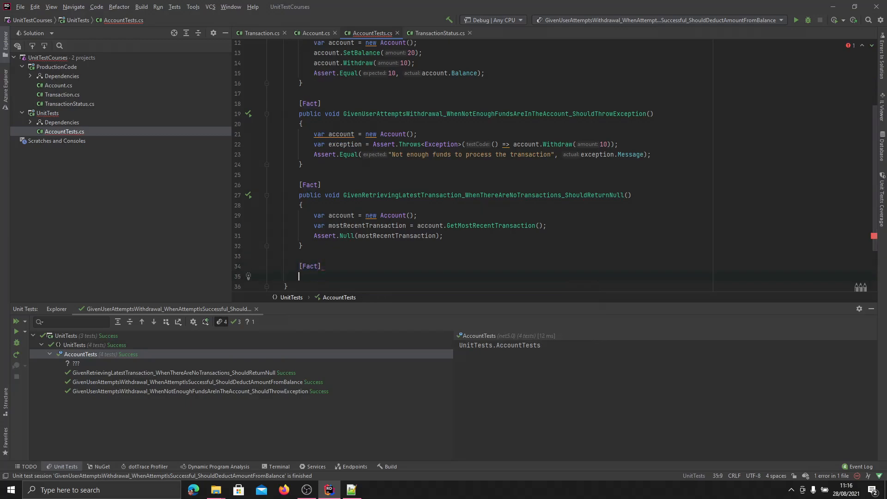
type("public void")
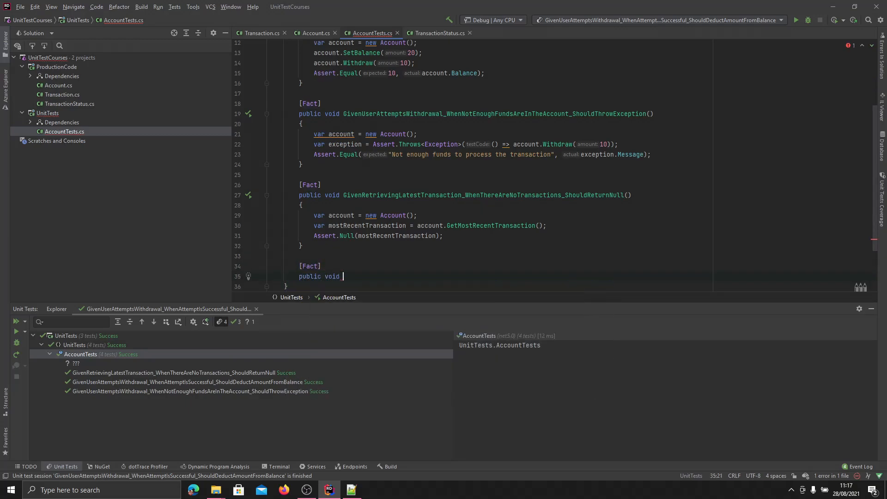
type("Given")
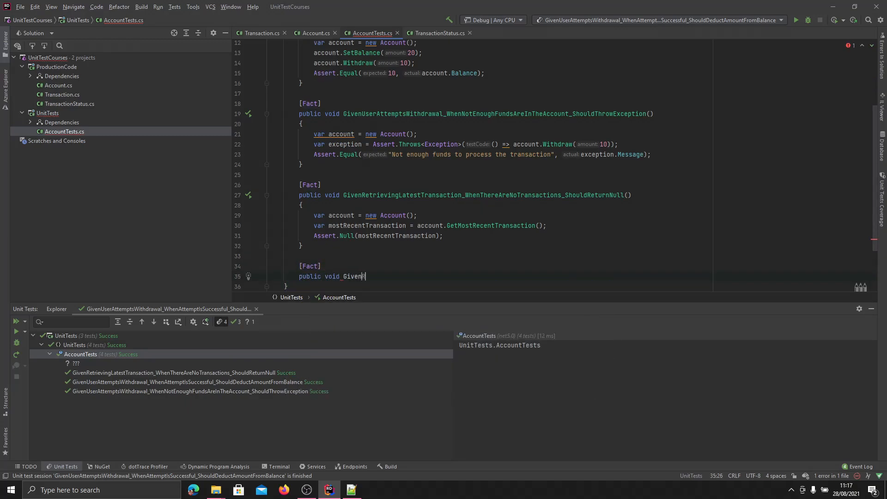
type("Retrieving")
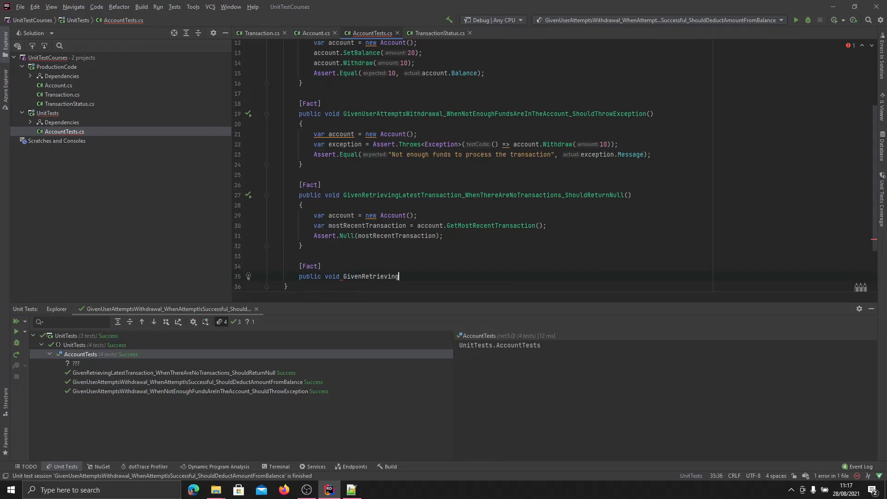
type("LatestTra")
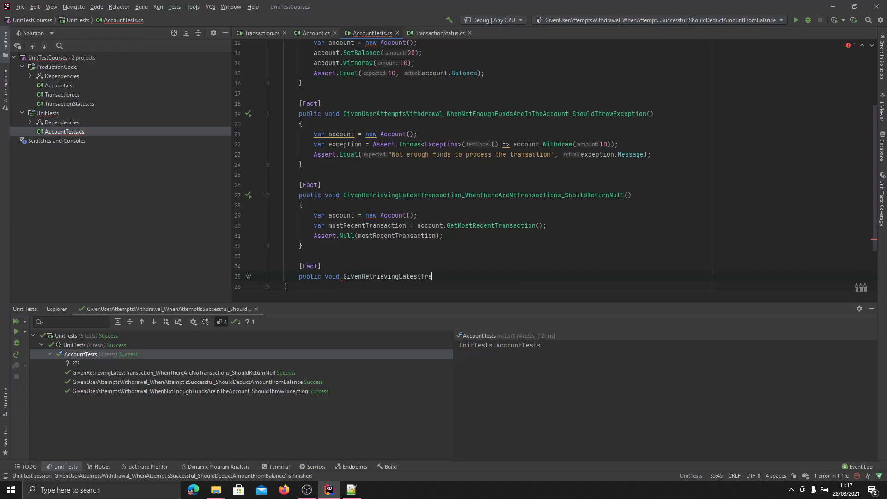
type("nsaction")
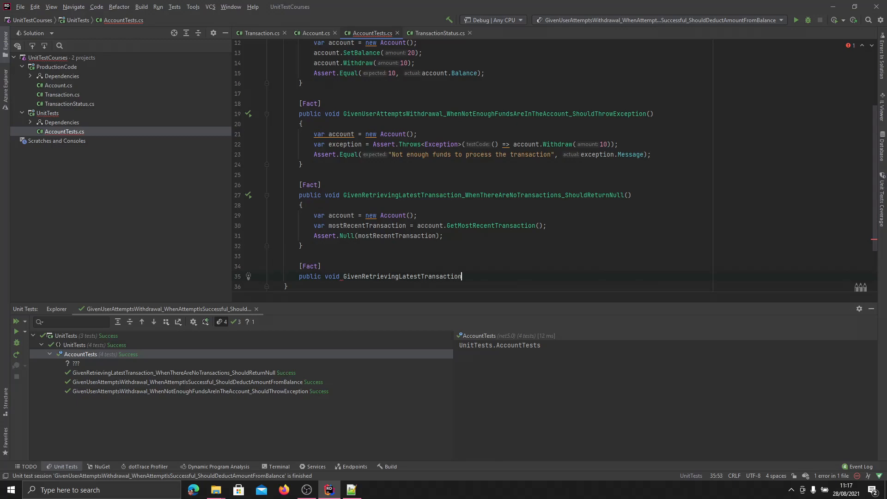
type("_WhenThereIsA")
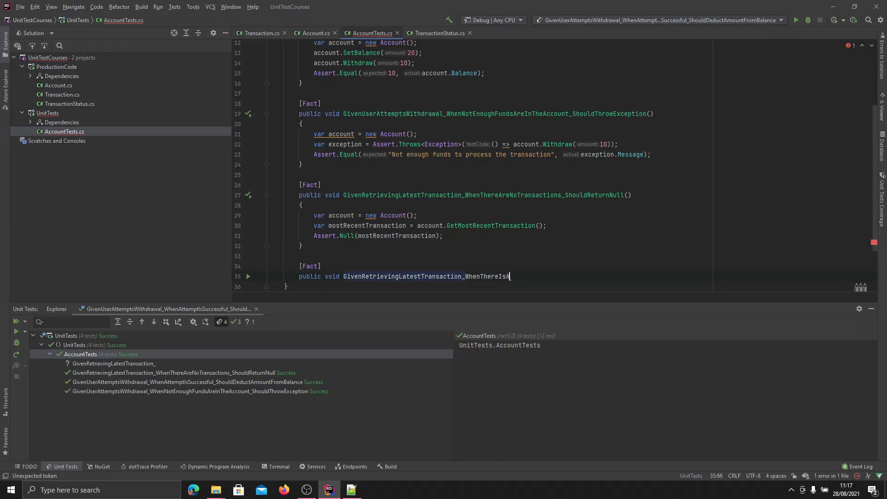
type("Transaction")
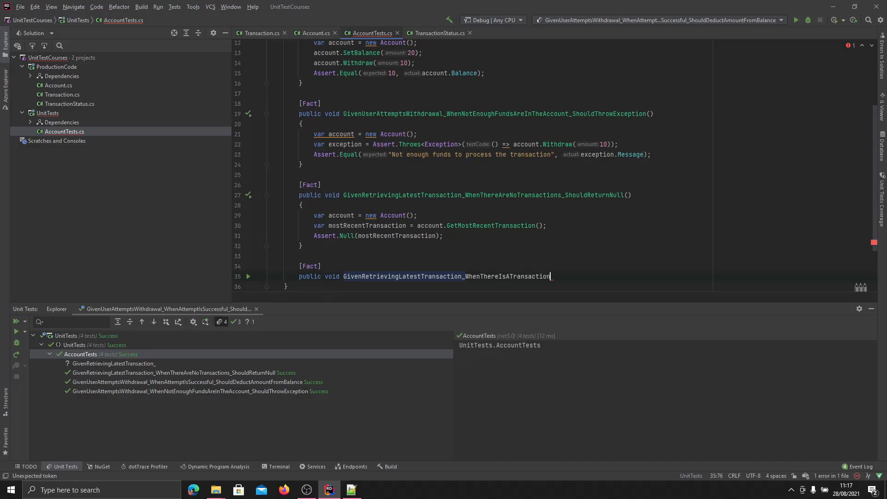
type("_Should")
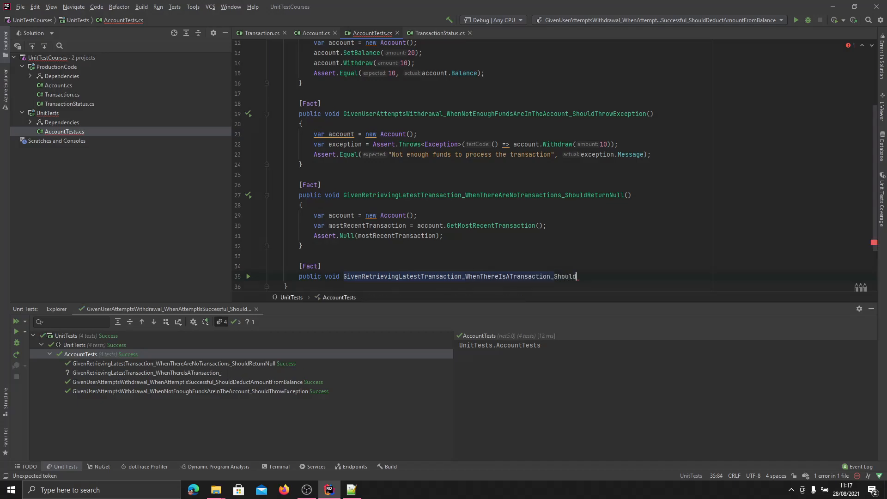
type("ReturnThe")
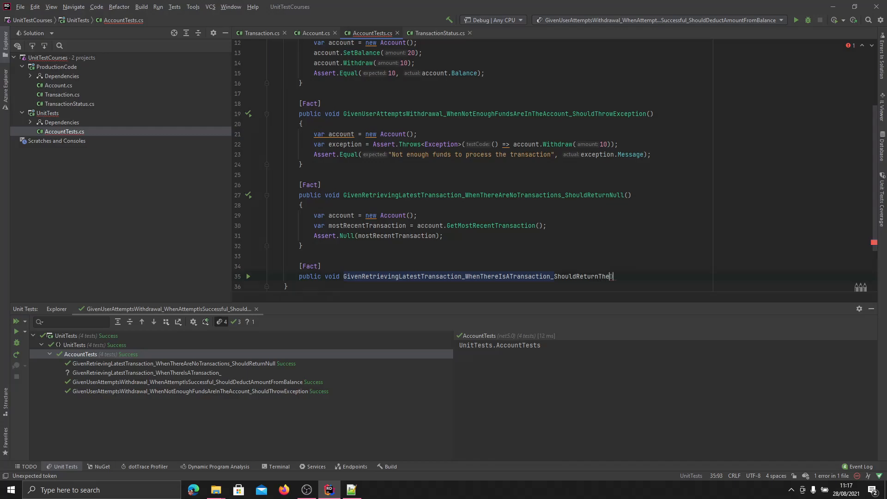
type("Transaction(")
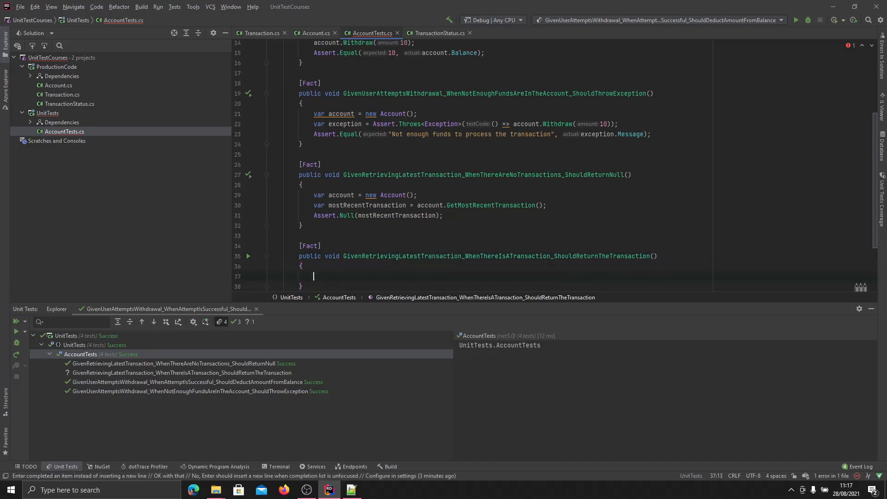
Step: Declare var transaction = new Transaction(10, new DateTime(2020, 01, 01), TransactionStatus.Accepted) and start the account line
type("var")
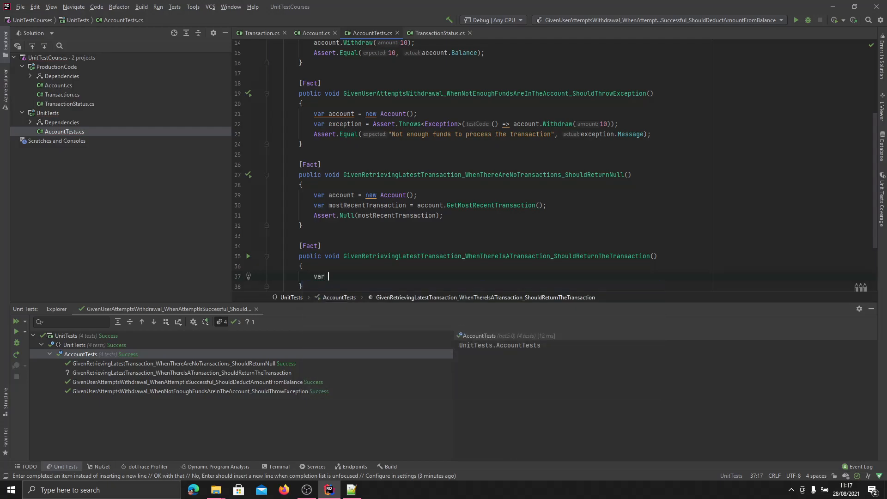
type("transaction = new Transaction(")
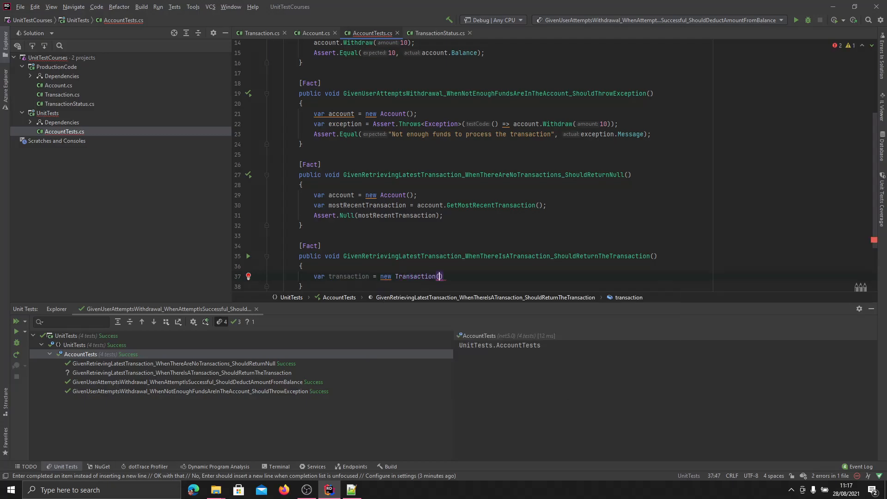
left_click(440, 276)
type("10, ")
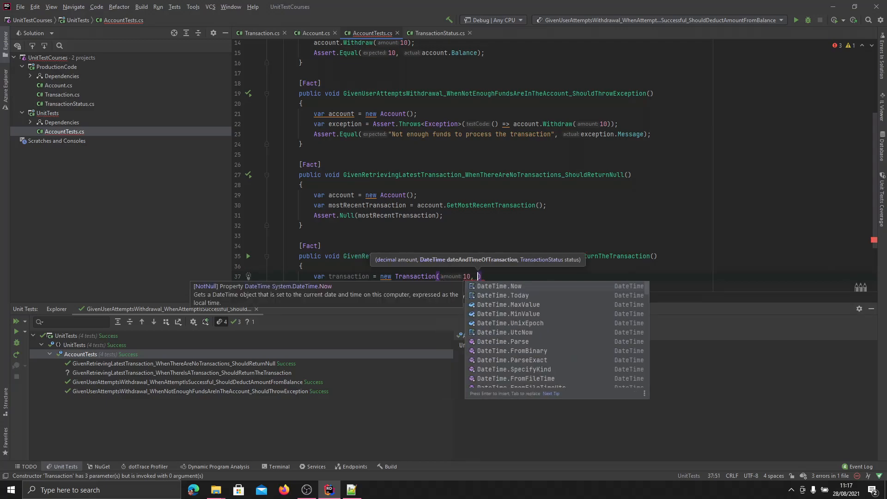
type("new")
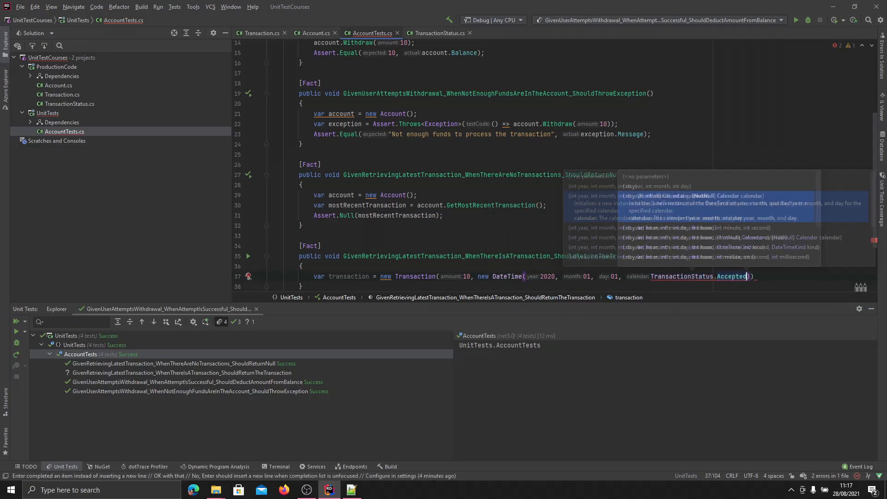
key("Escape")
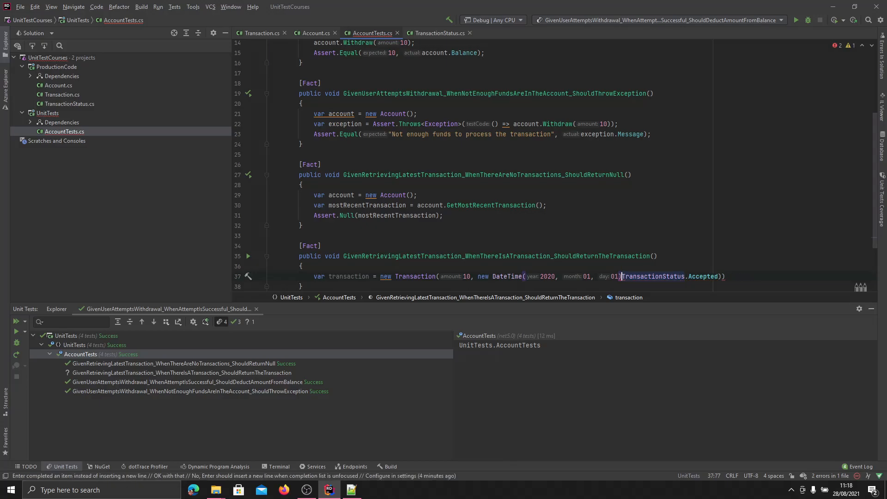
type(",")
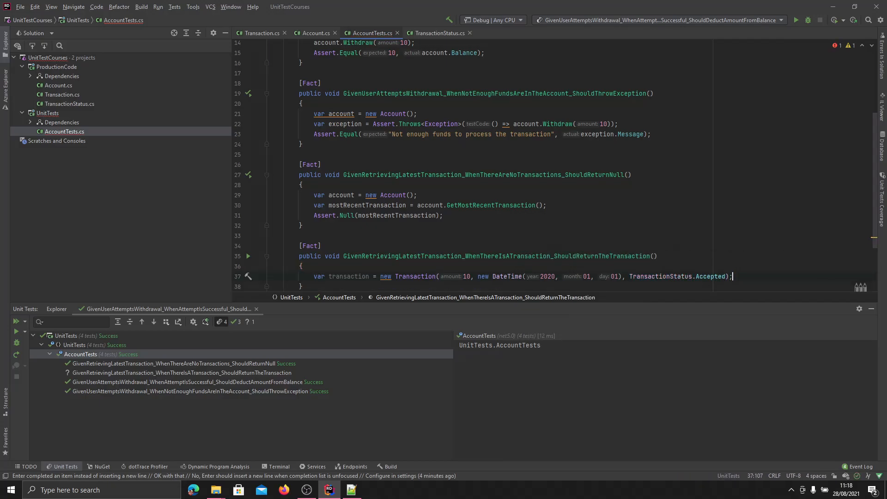
type("var account =")
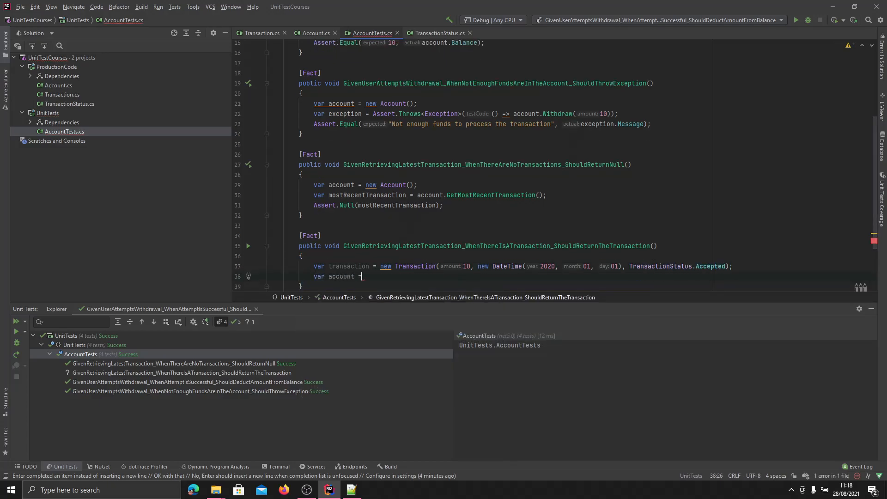
Step: Build var account = new Account(transaction) and fetch mostRecentTransaction via GetMostRecentTransaction()
type("new Account()")
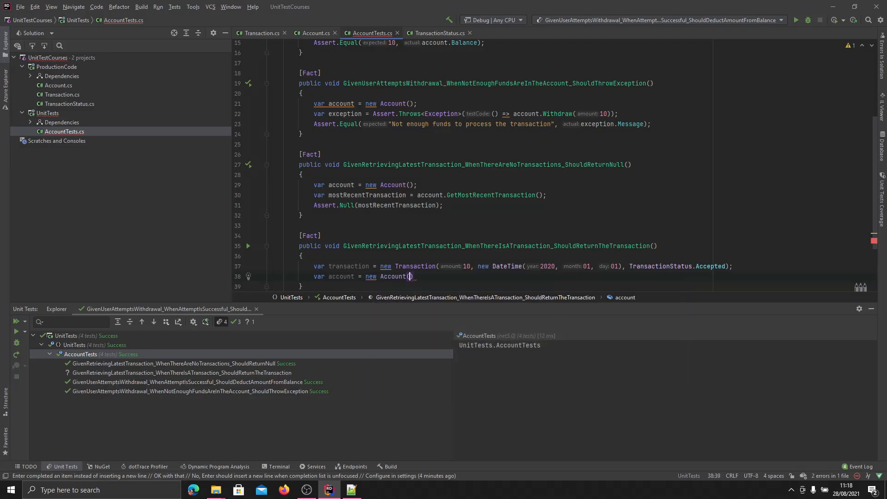
type("transaction")
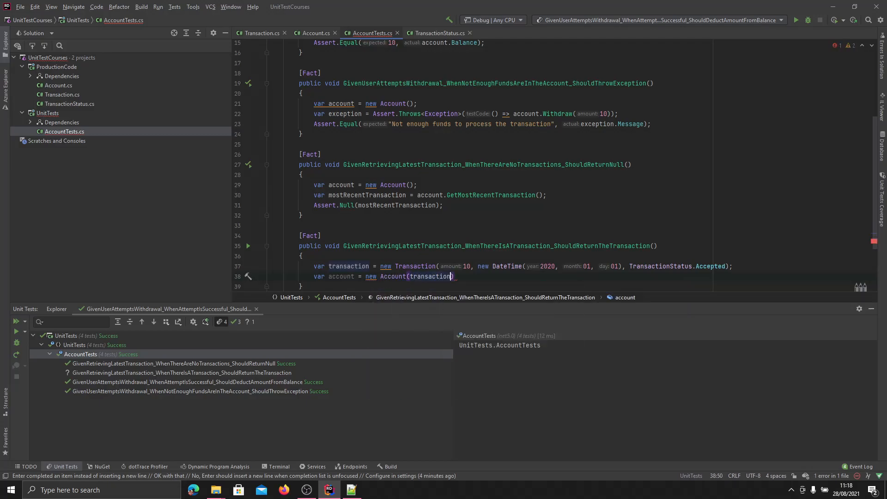
key("enter")
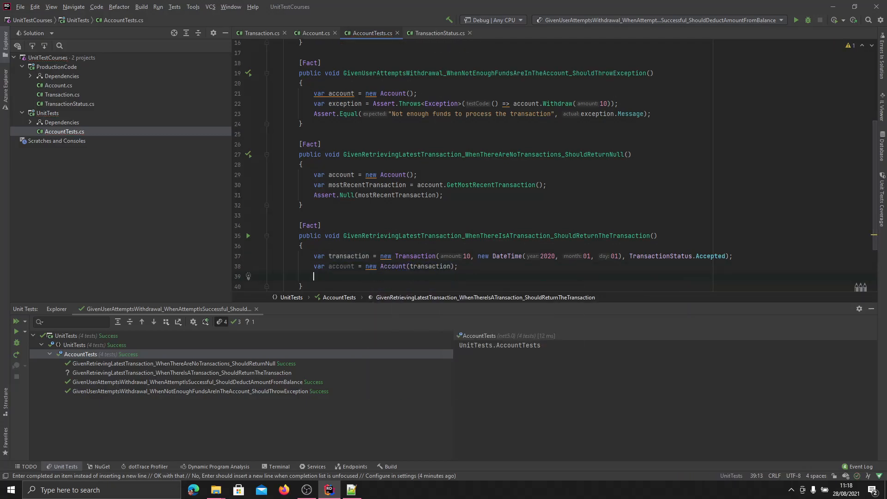
type("ac")
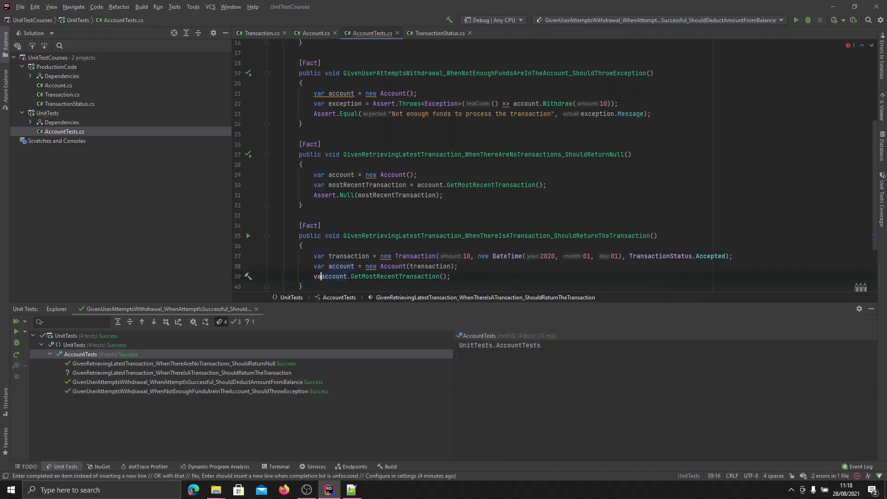
type("mostRecentTransaction =")
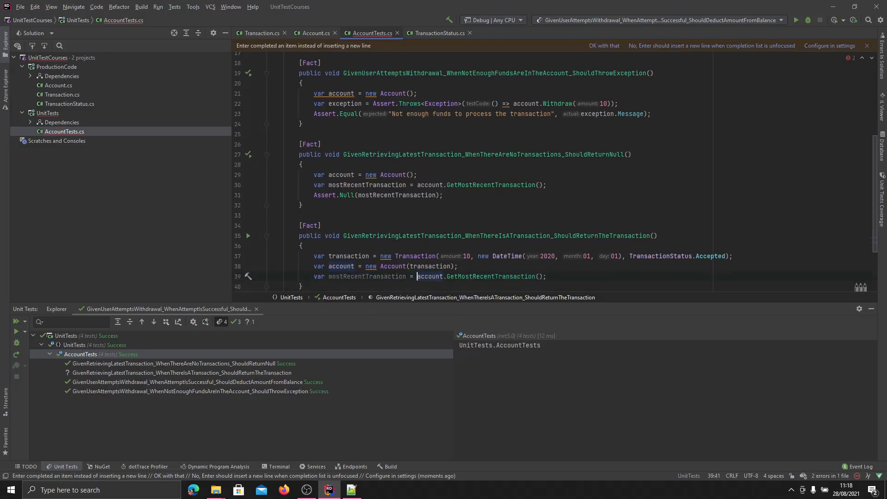
Step: Assert.NotNull(mostRecentTransaction) so the test checks a transaction is returned
type("Assert.")
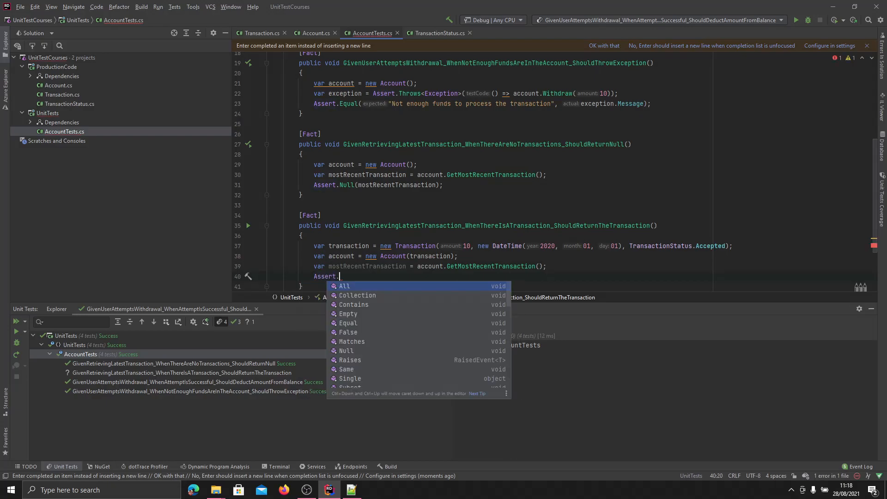
type("NotNull();")
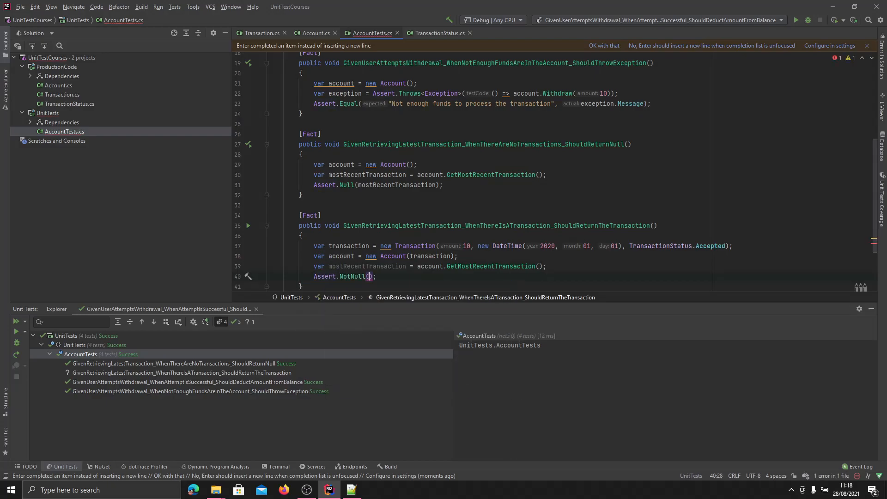
type("mostRecentTransaction")
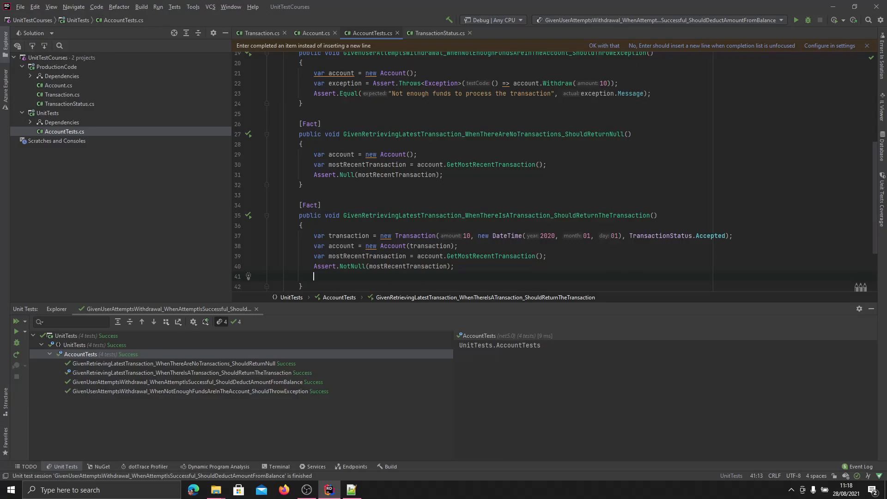
Step: Assert.Equal that the returned transaction's Status matches the created transaction's Status
type("Assert")
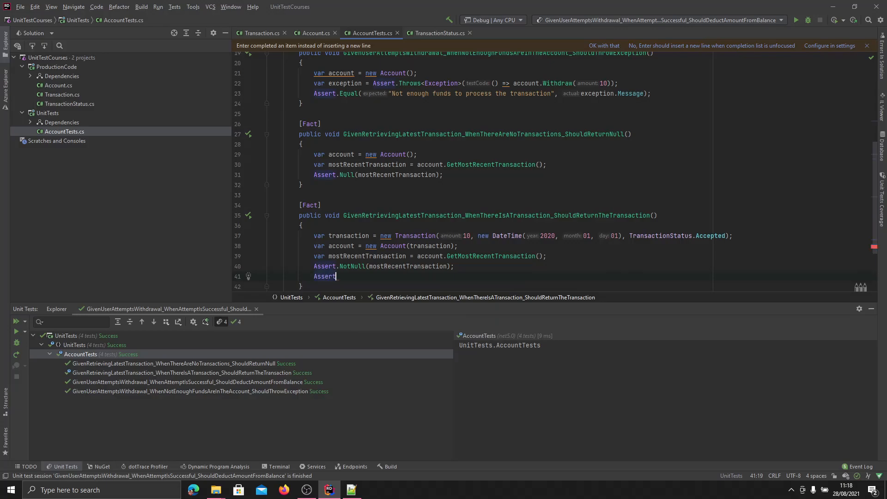
type(".Equal();")
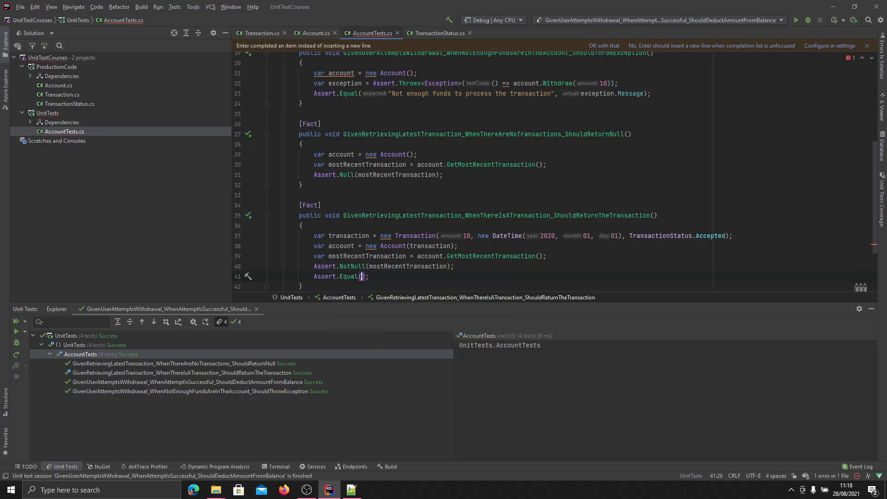
left_click(362, 277)
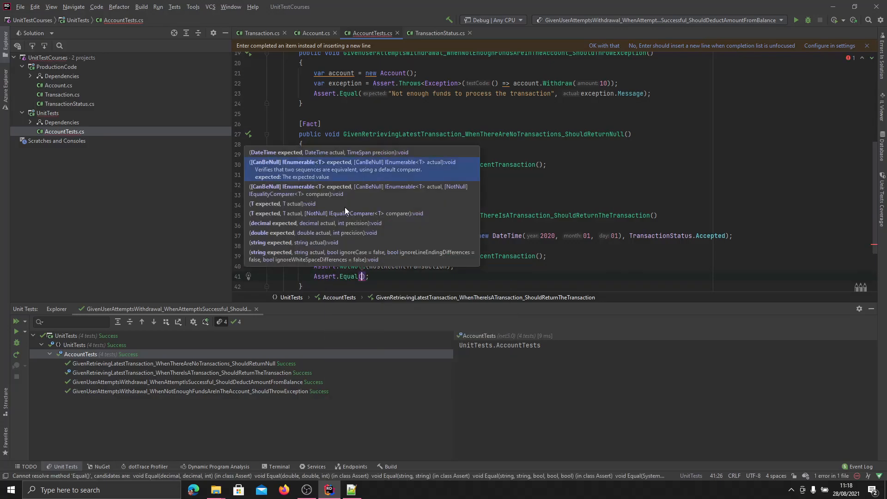
type("T")
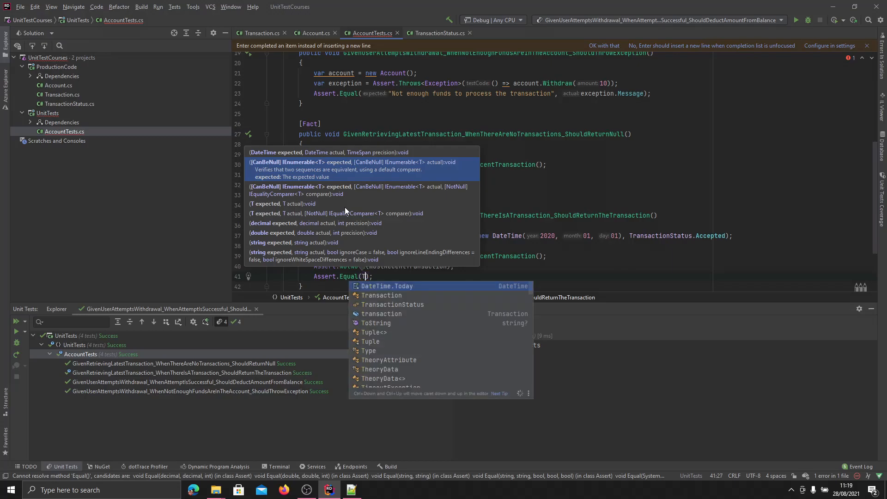
type("ra")
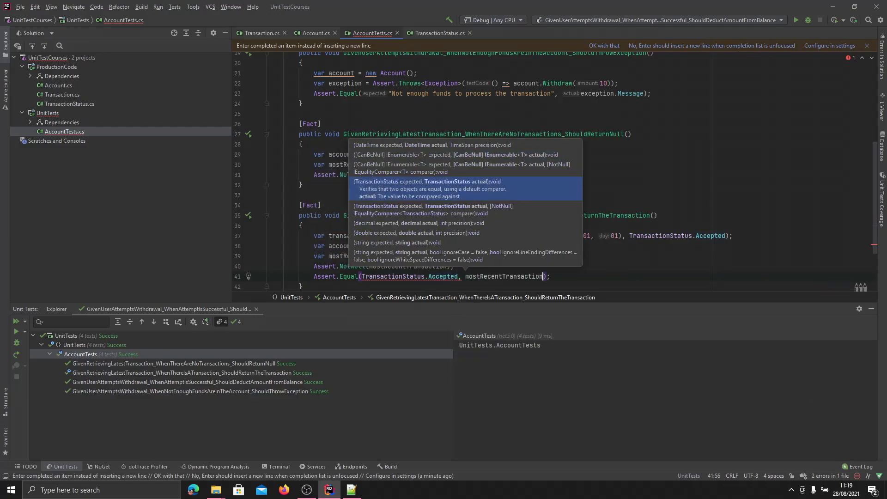
type(".Status")
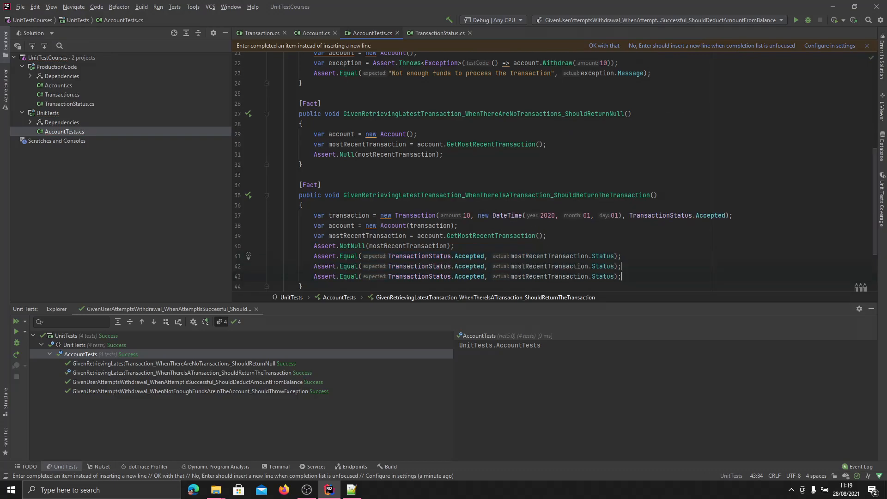
Step: Assert the Amount equals 10 and DateAndTimeOfTransaction matches, then run all four tests passing
left_click(472, 266)
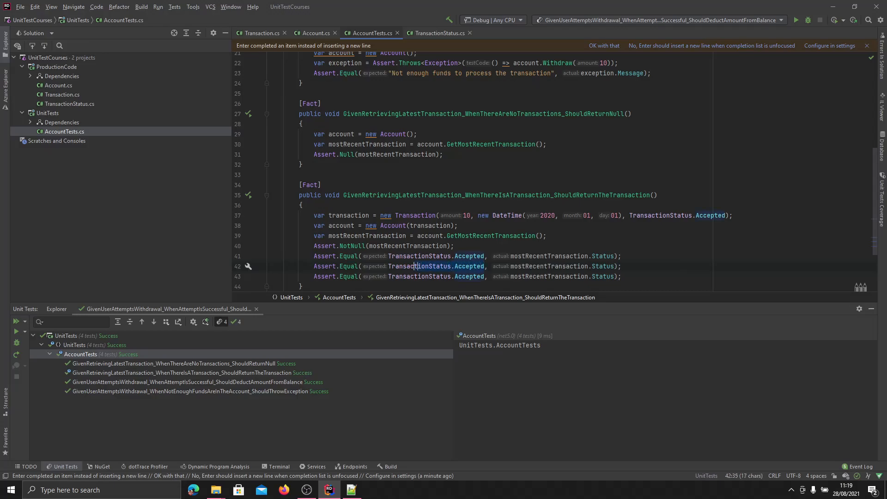
type("10, m);")
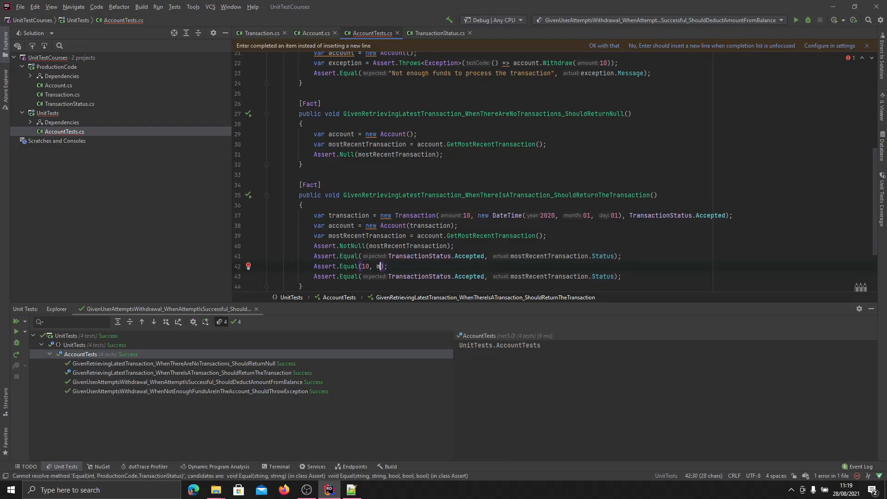
type("ostRecentTransaction.Amount")
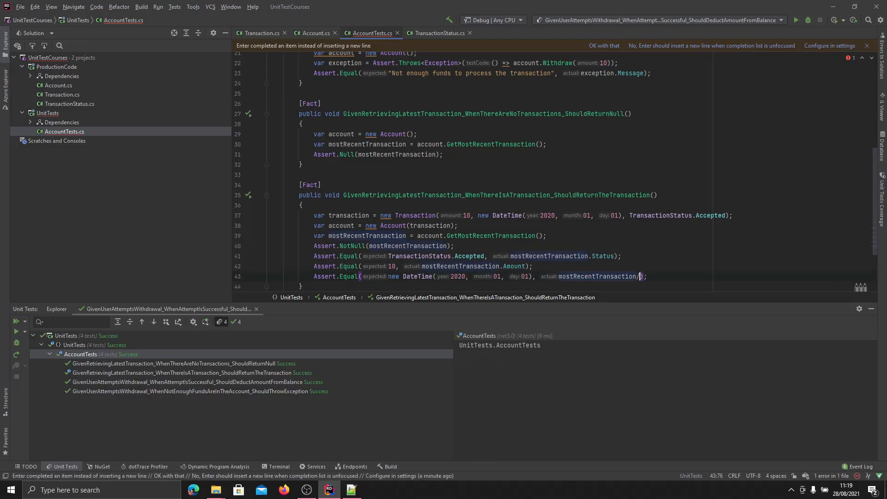
type(".DateAndTimeOfTransaction")
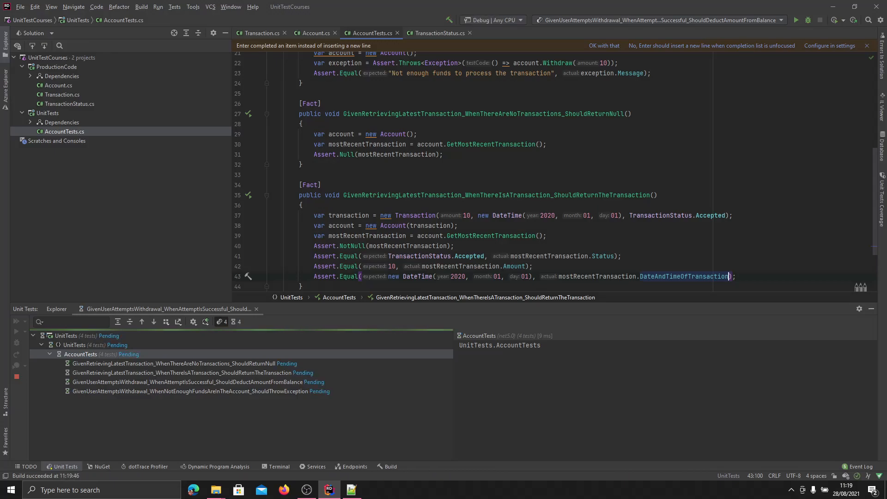
left_click(16, 331)
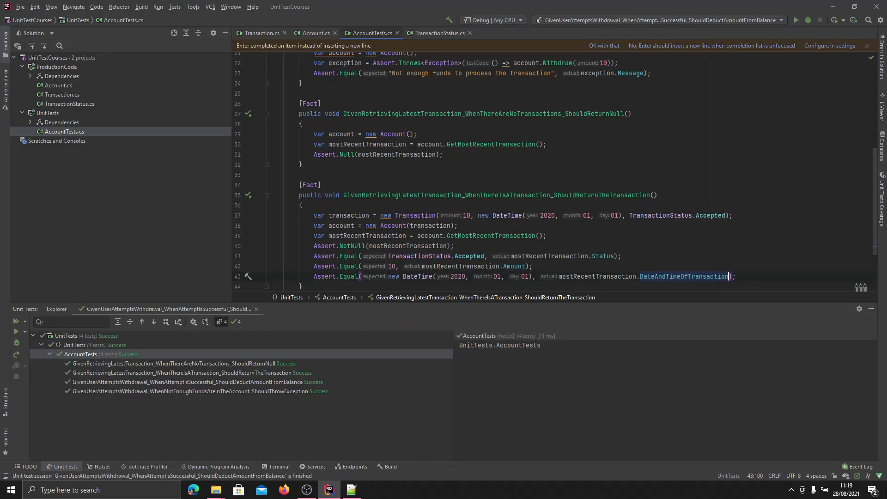
mouse_move(345, 255)
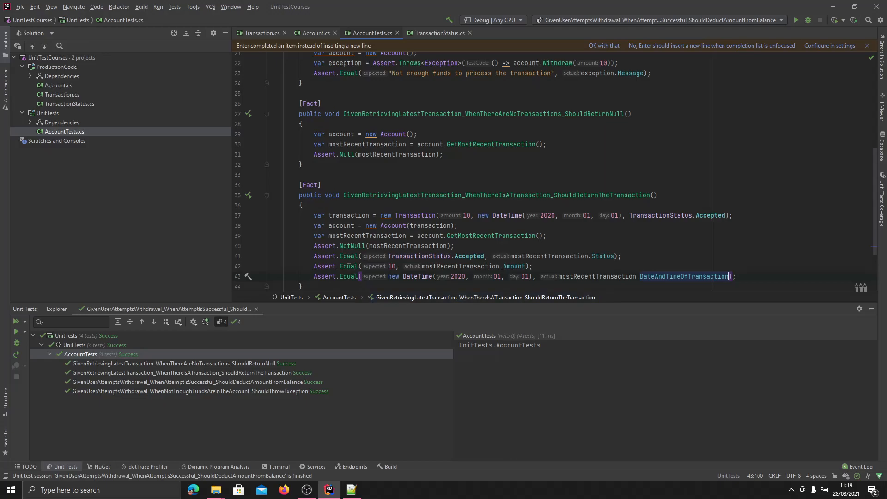